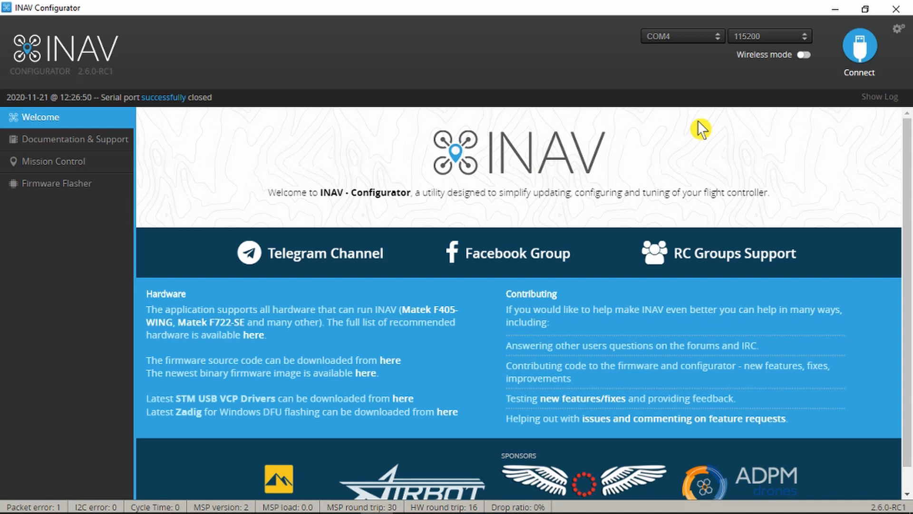
pyautogui.moveTo(704, 130)
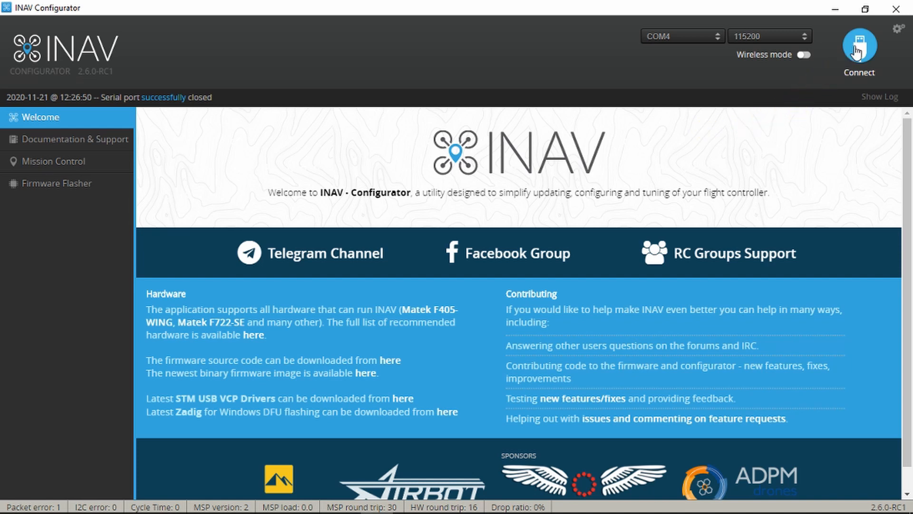
# Connect to the flight controller on COM4 and land on its Setup page.
pyautogui.click(857, 43)
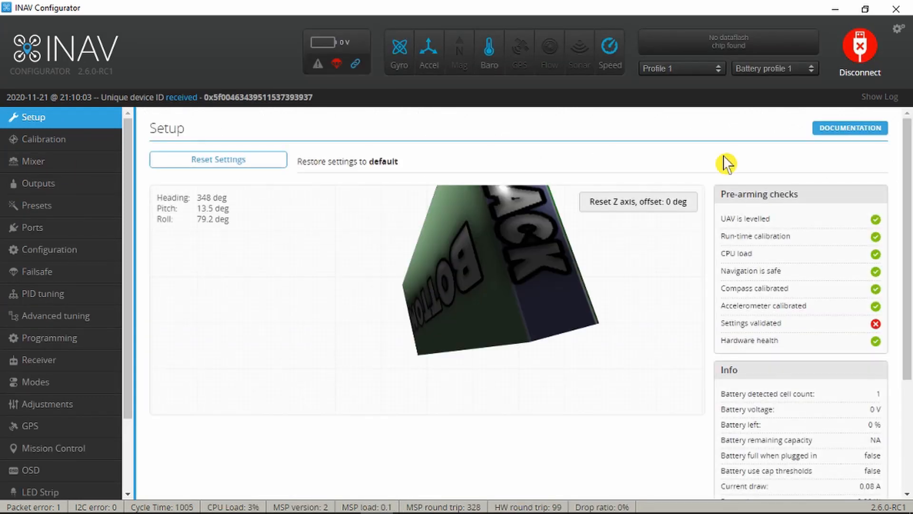
pyautogui.moveTo(438, 199)
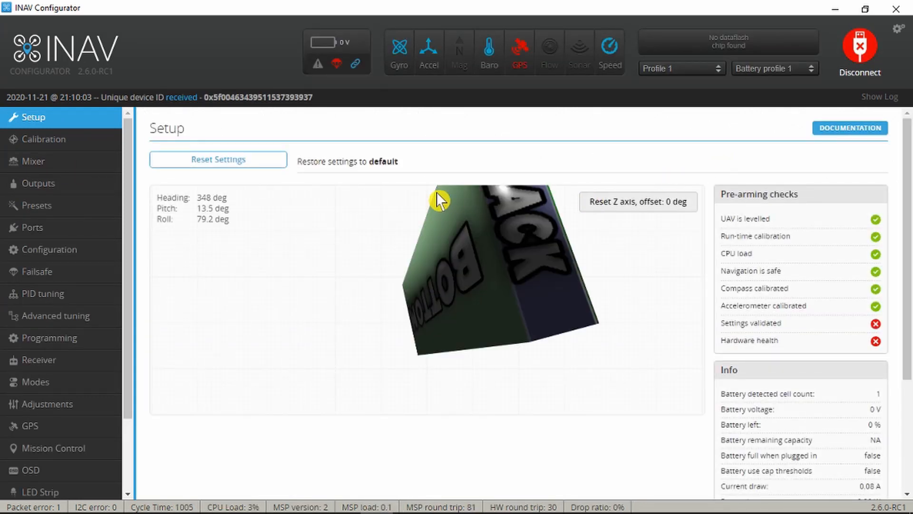
pyautogui.moveTo(67, 241)
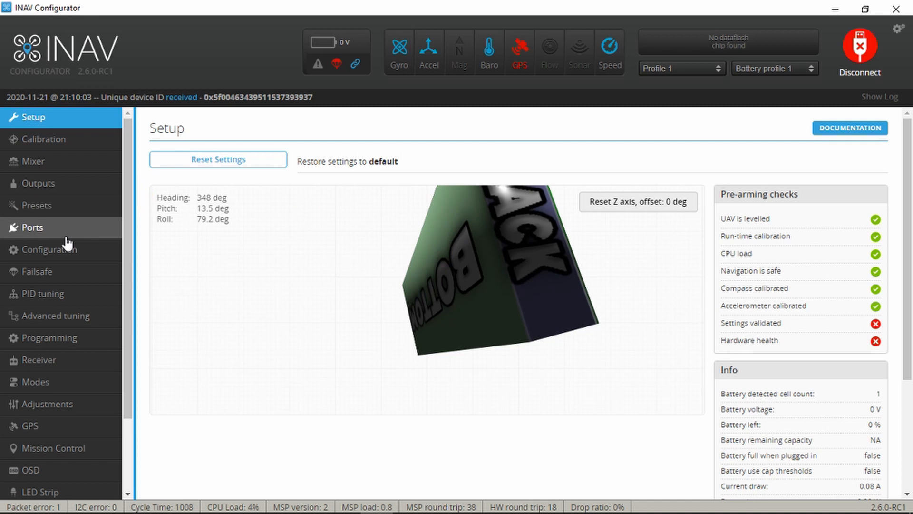
pyautogui.moveTo(55, 359)
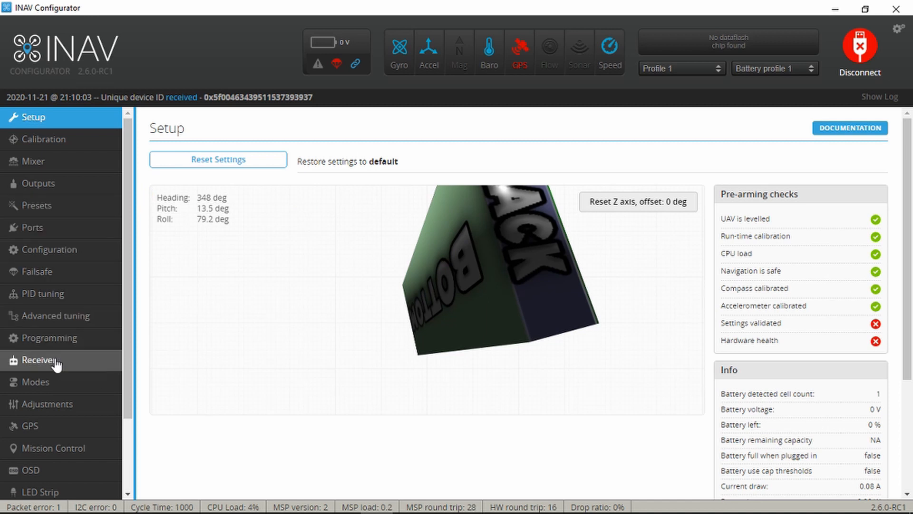
# On the Receiver page keep the SERIAL receiver type with SBUS as the provider.
pyautogui.click(39, 359)
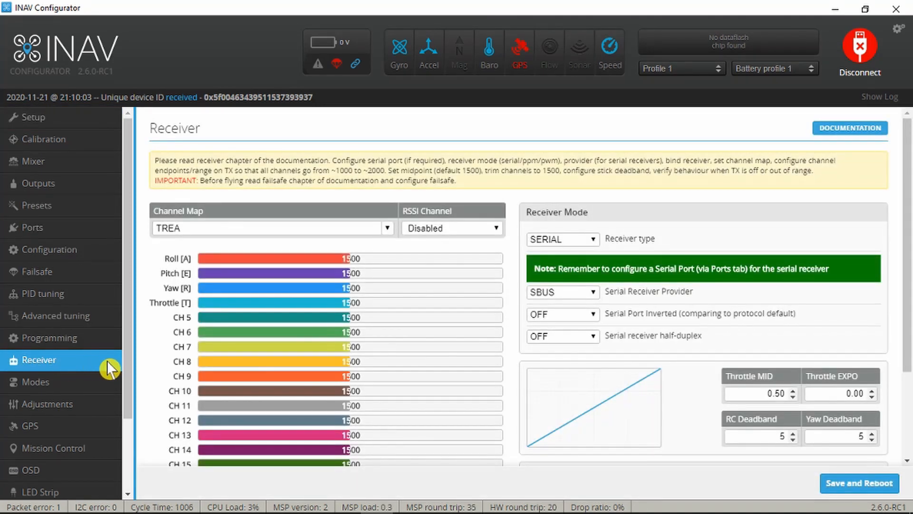
pyautogui.moveTo(640, 242)
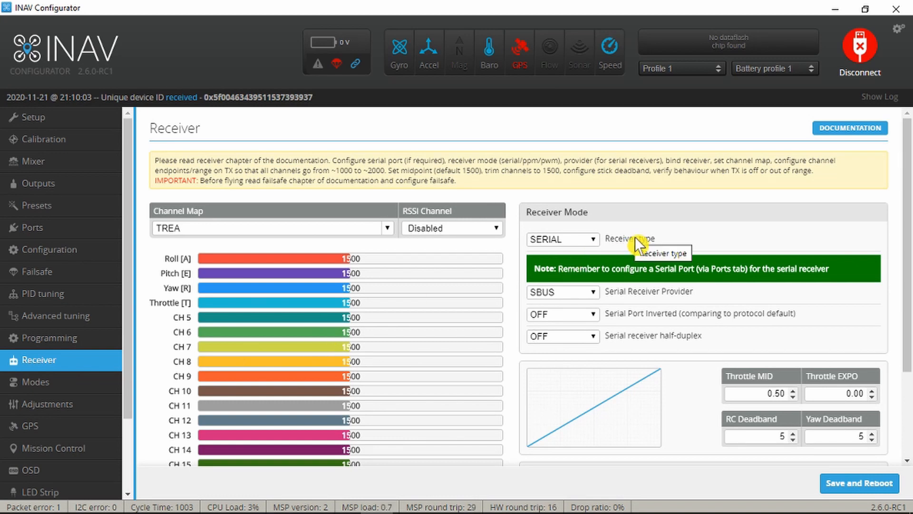
pyautogui.click(562, 238)
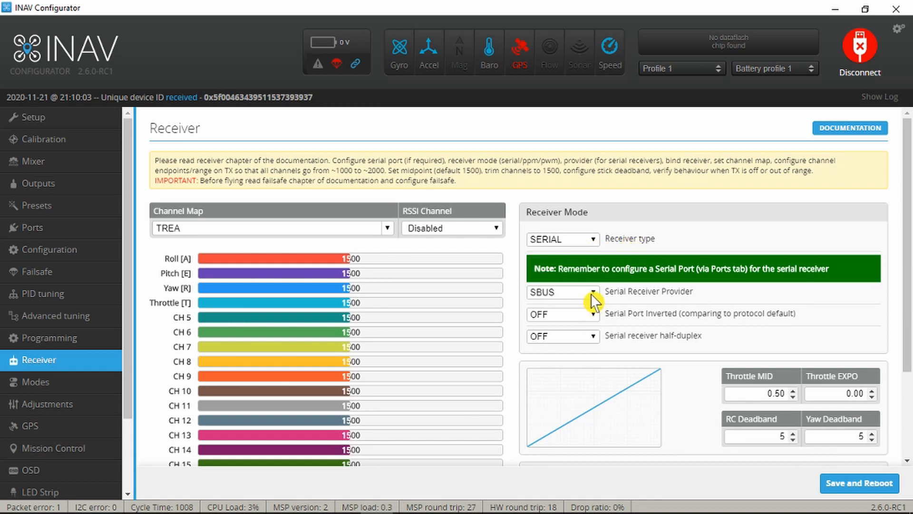
pyautogui.click(562, 292)
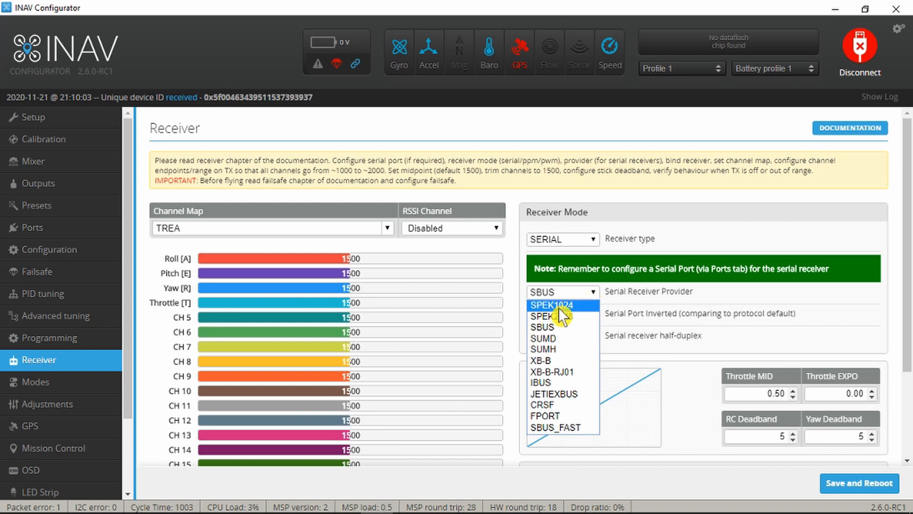
pyautogui.moveTo(581, 327)
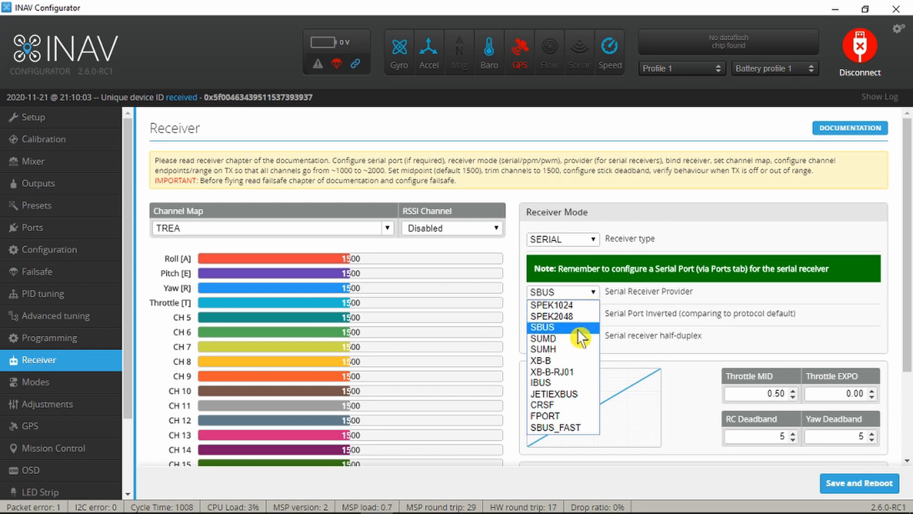
pyautogui.click(542, 326)
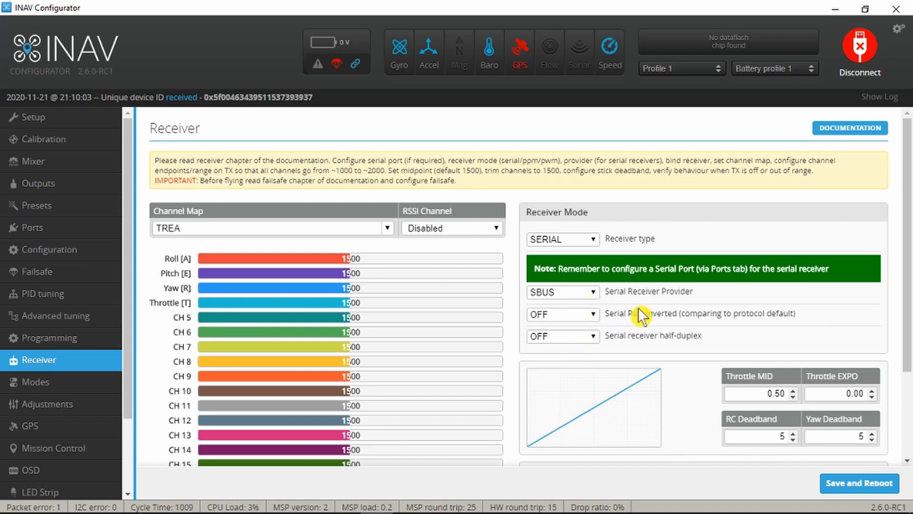
pyautogui.moveTo(667, 305)
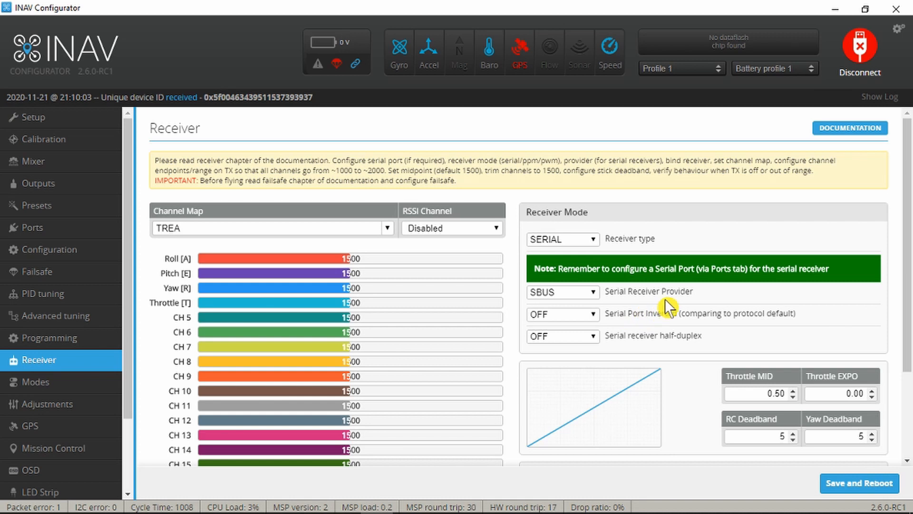
pyautogui.moveTo(624, 326)
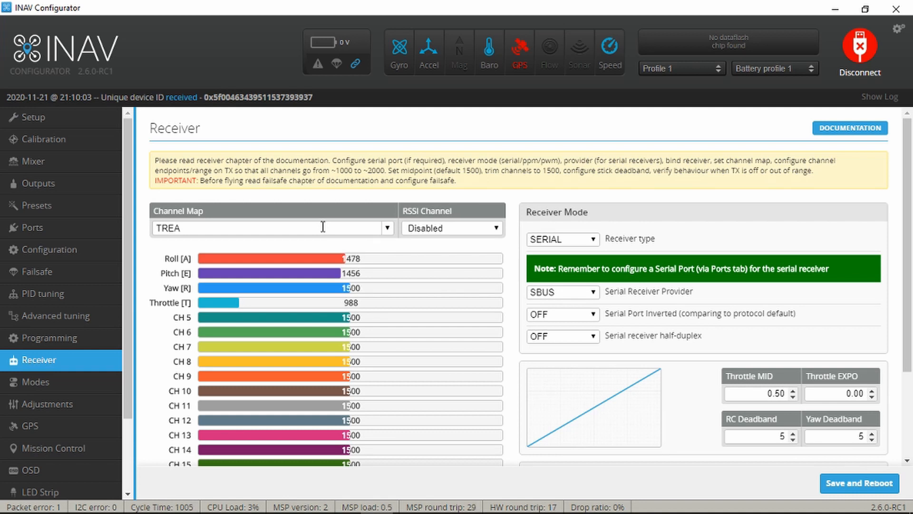
pyautogui.moveTo(254, 228)
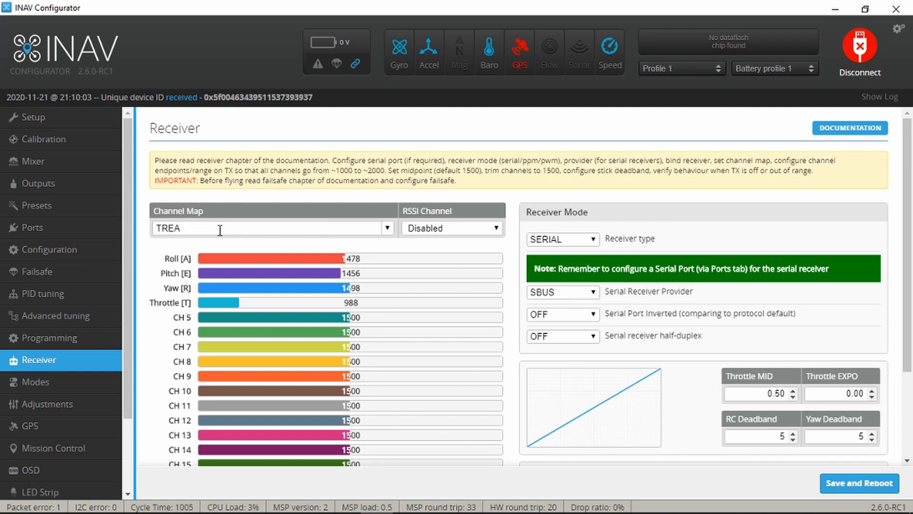
# Retype the receiver channel map as TREA (throttle, roll, pitch, yaw).
pyautogui.click(381, 227)
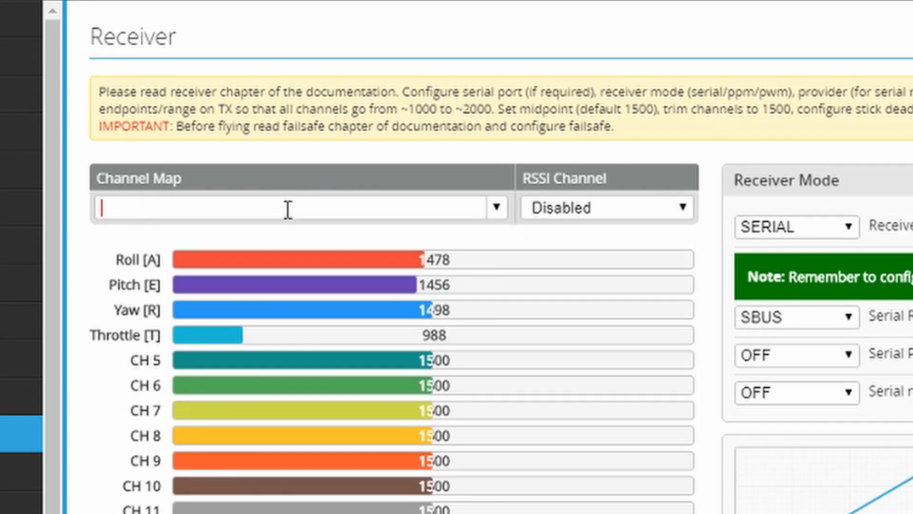
pyautogui.write('T')
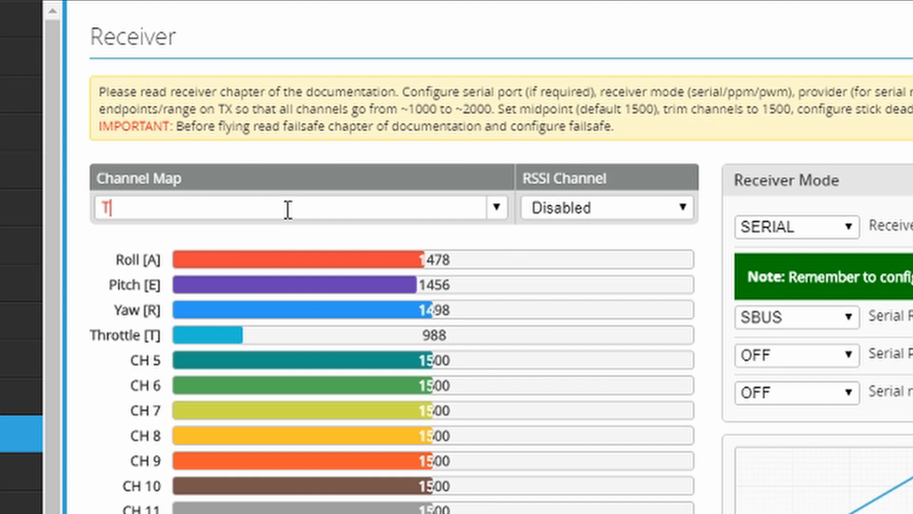
pyautogui.write('REA')
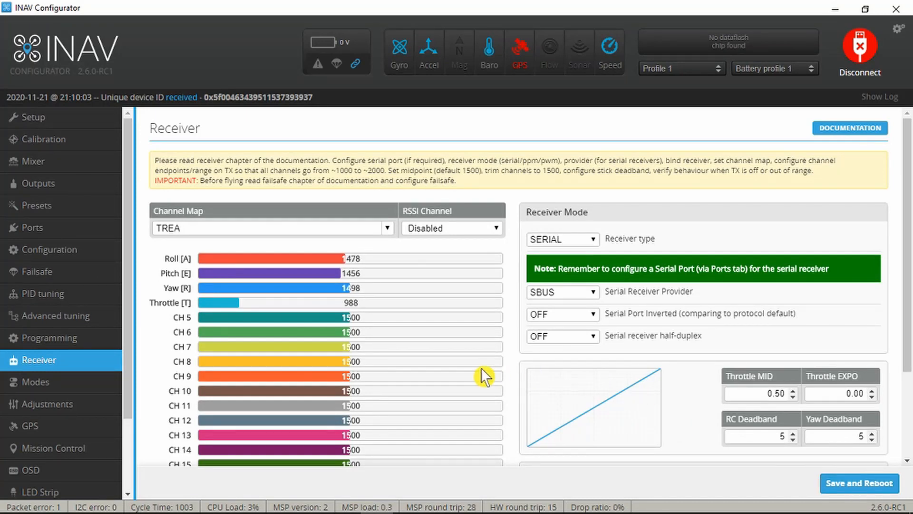
pyautogui.scroll(-3)
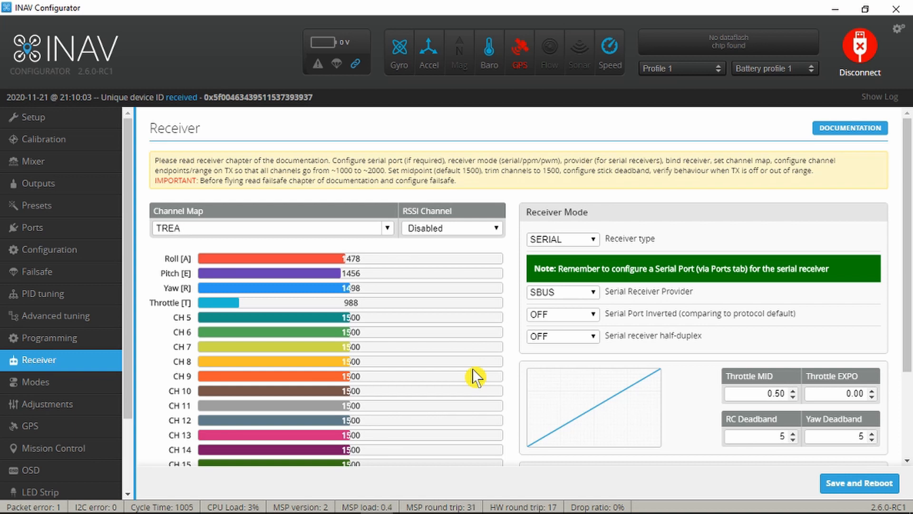
# On the Outputs page enable motor test control and briefly spin the motor to about a quarter throttle.
pyautogui.click(38, 182)
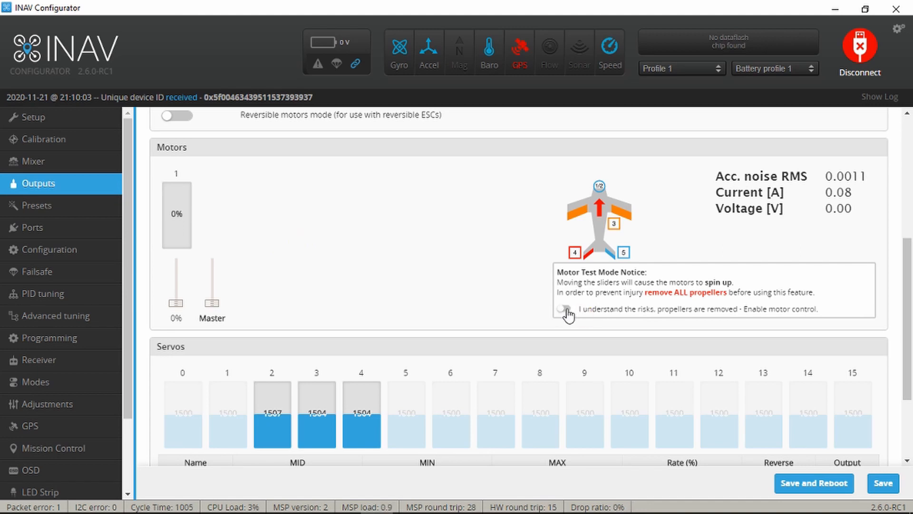
pyautogui.click(564, 308)
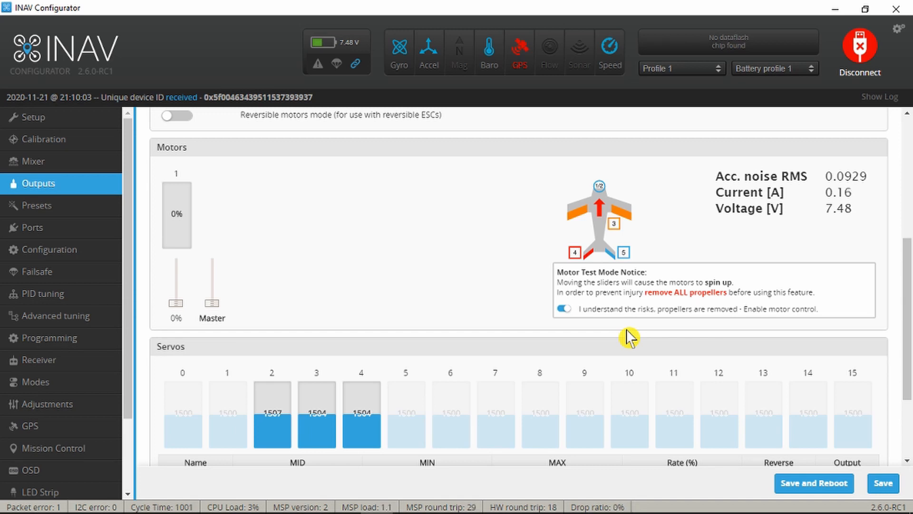
pyautogui.moveTo(475, 309)
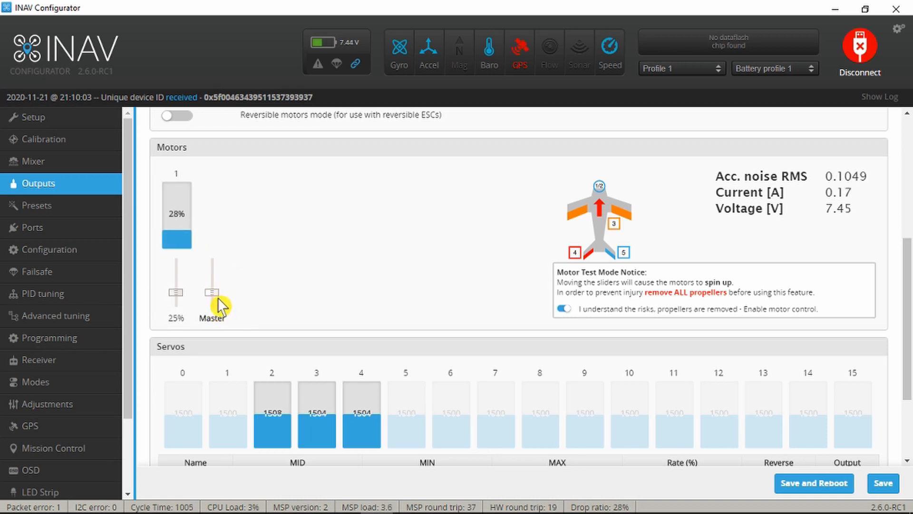
pyautogui.moveTo(211, 286); pyautogui.dragTo(211, 306)
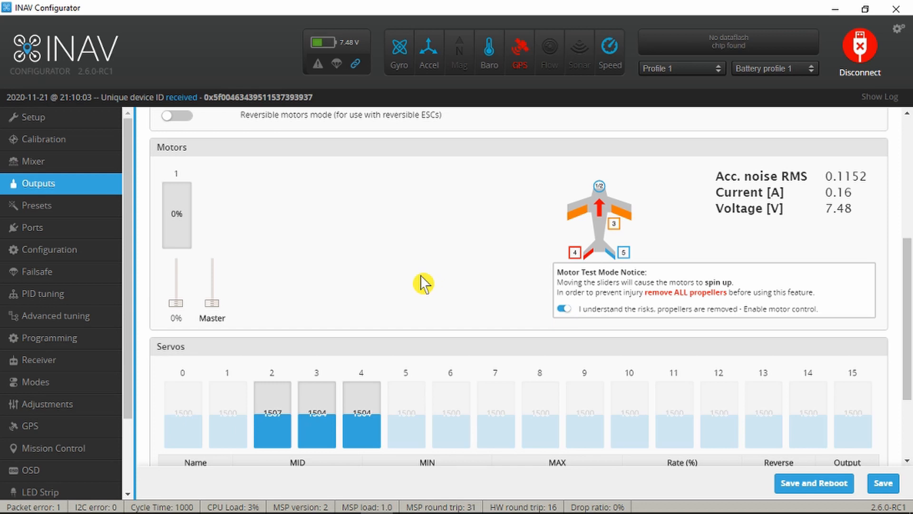
# Scroll the Outputs page down to review motor 1 at 0% and servos 2-4 at 1500.
pyautogui.scroll(-3)
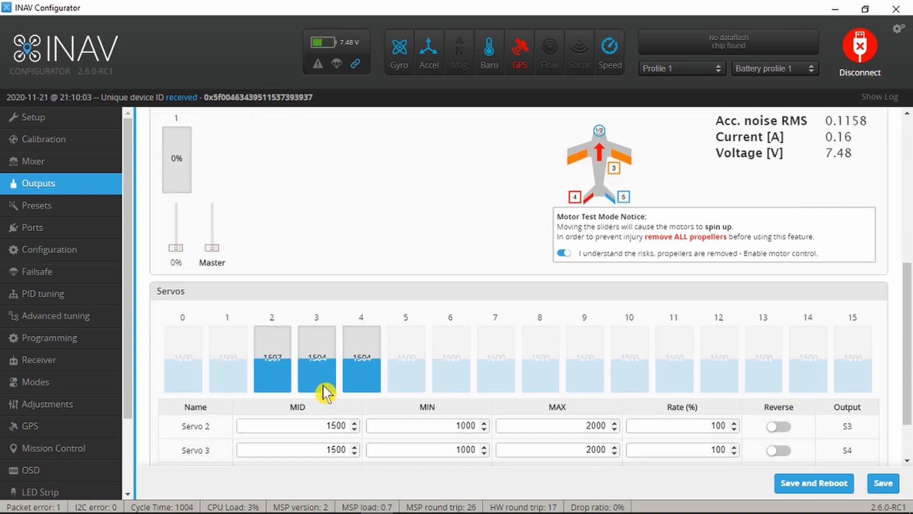
pyautogui.scroll(-3)
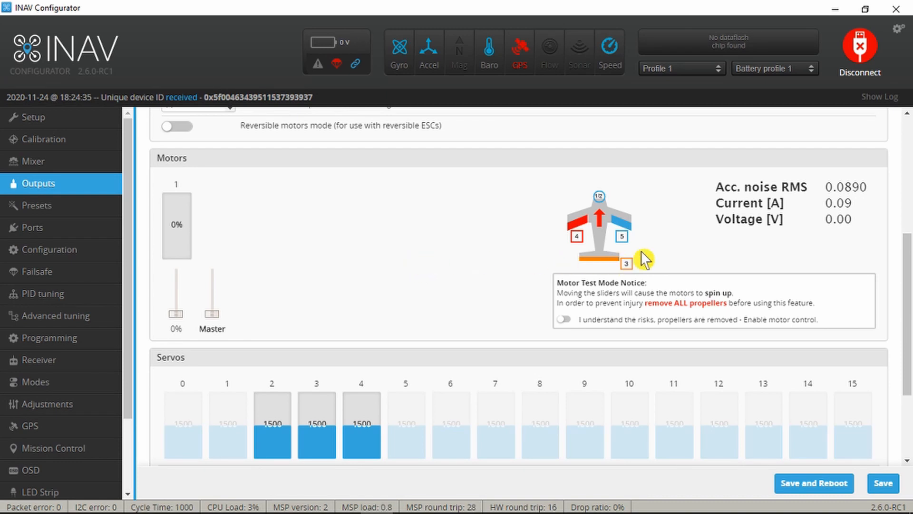
pyautogui.moveTo(546, 262)
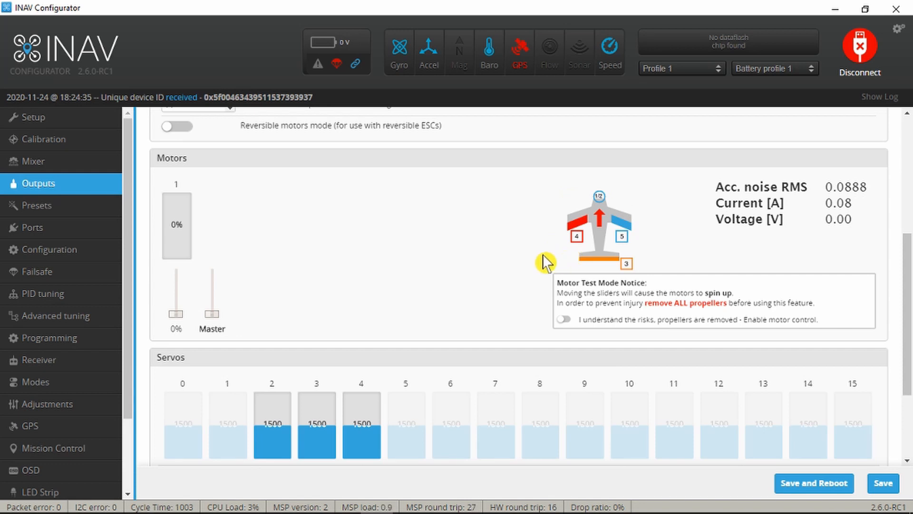
pyautogui.moveTo(549, 274)
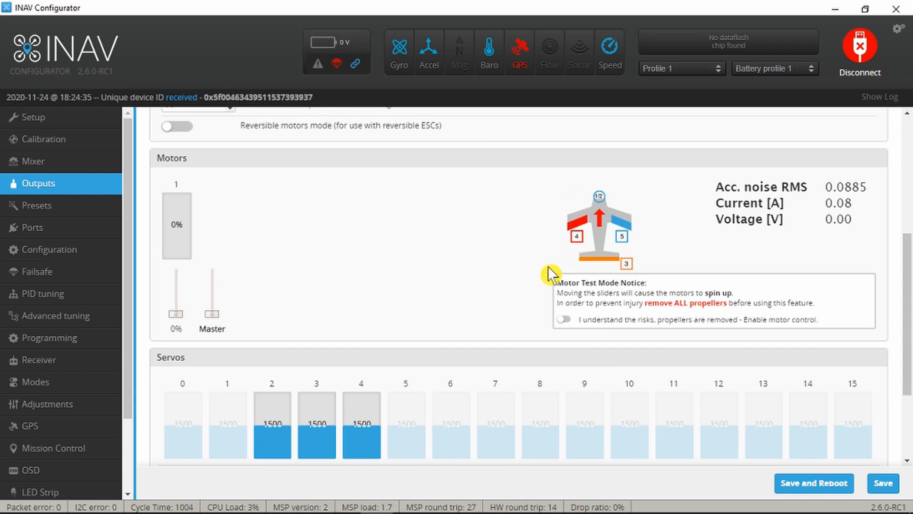
pyautogui.moveTo(614, 251)
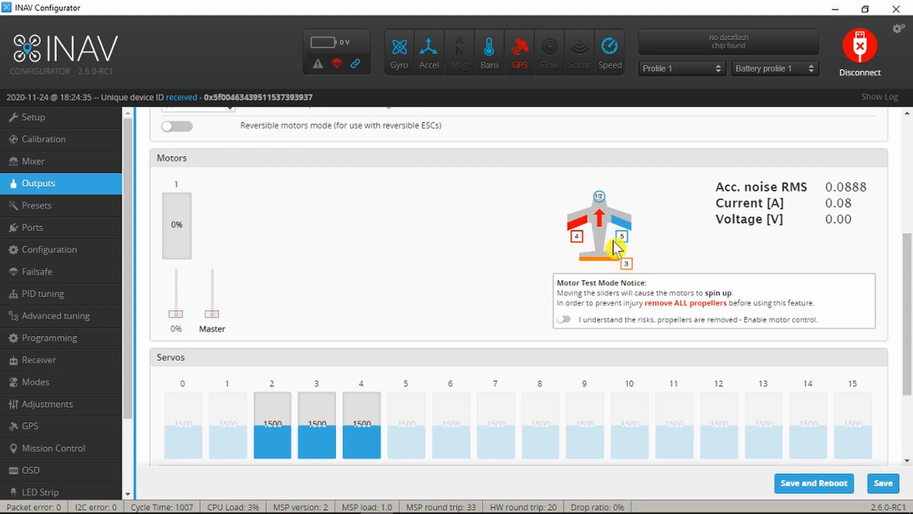
pyautogui.moveTo(647, 247)
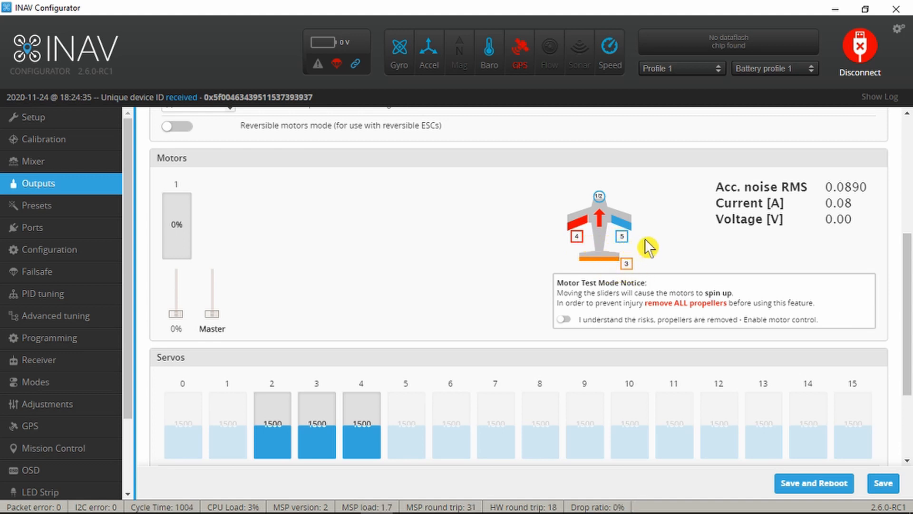
pyautogui.moveTo(500, 318)
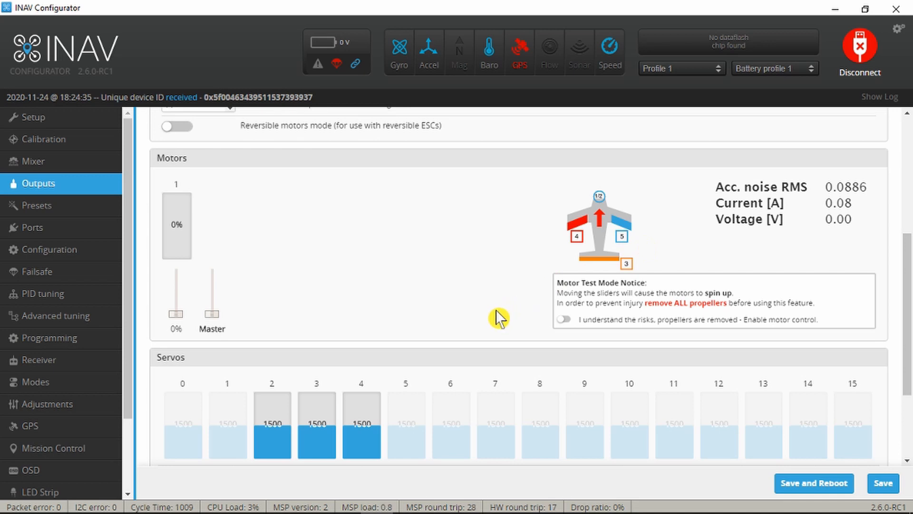
pyautogui.moveTo(315, 401)
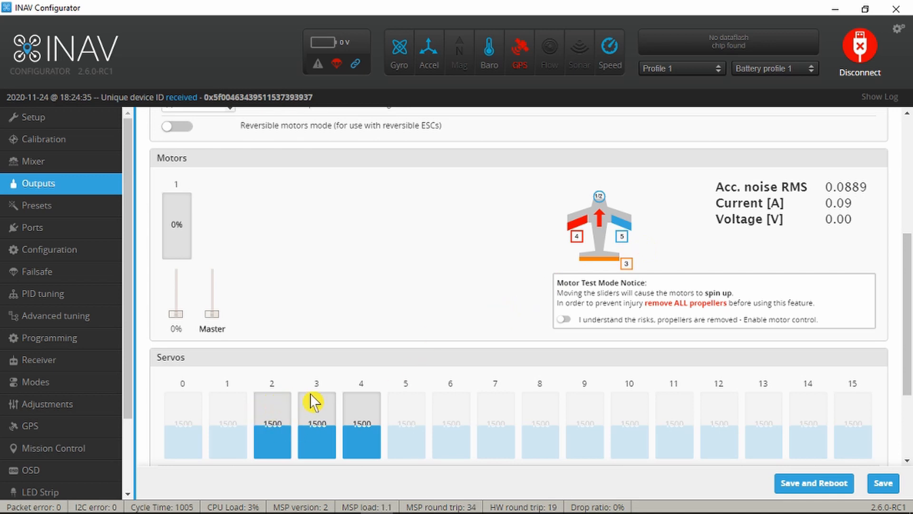
pyautogui.scroll(-3)
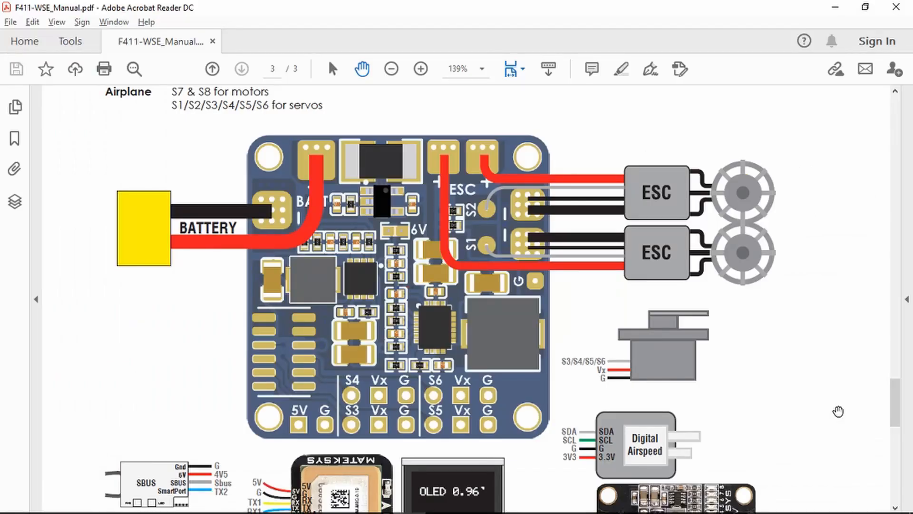
pyautogui.moveTo(354, 403)
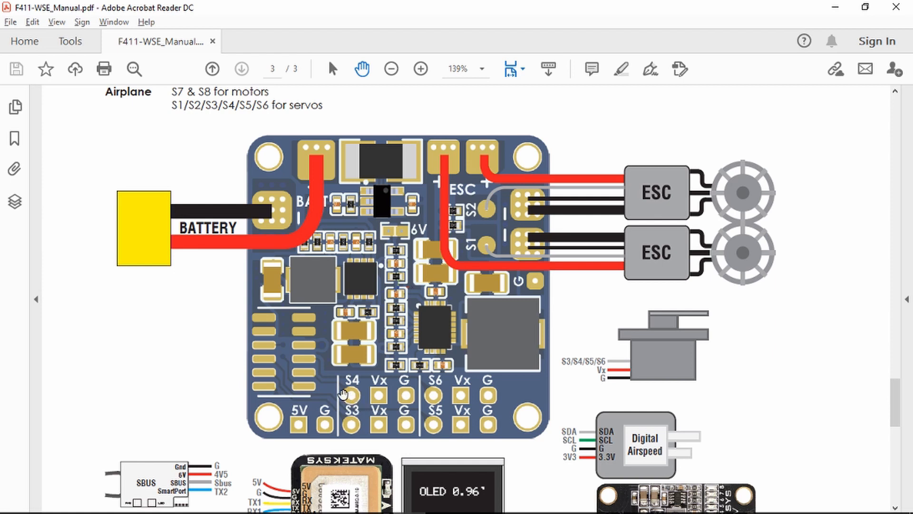
pyautogui.moveTo(347, 386)
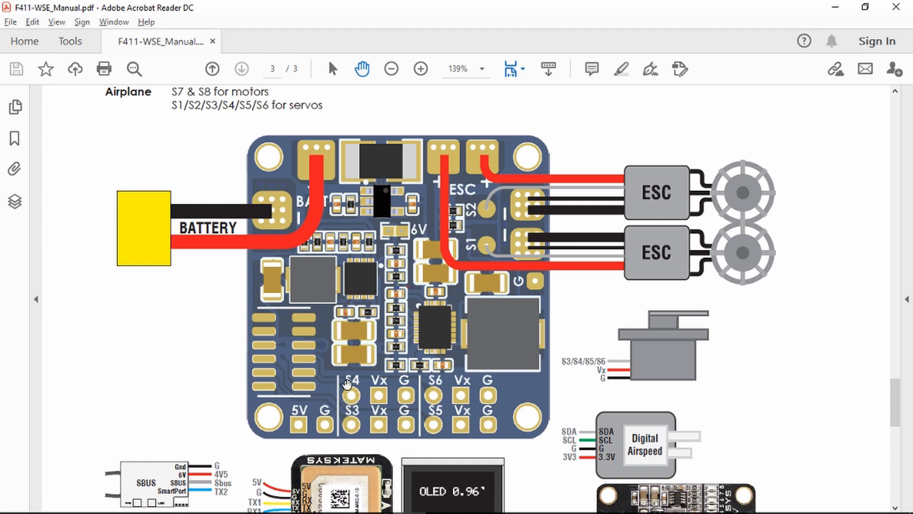
pyautogui.moveTo(423, 389)
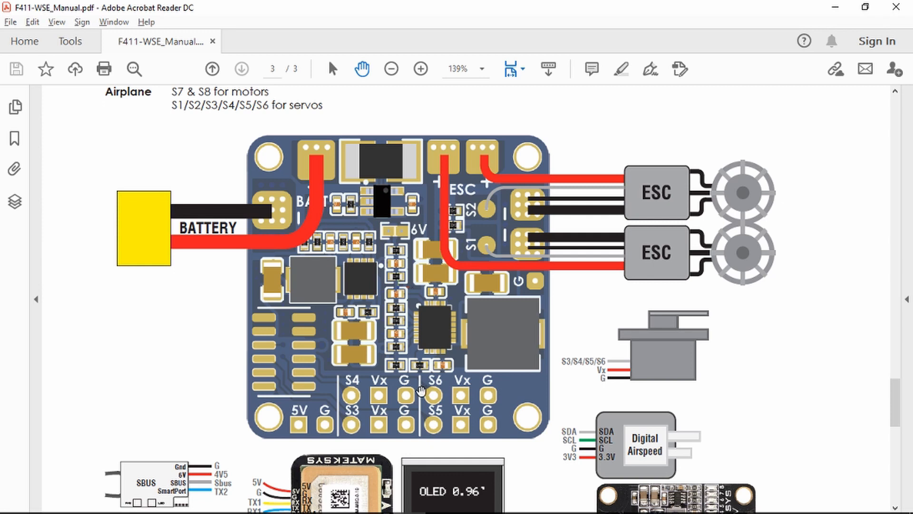
pyautogui.moveTo(414, 369)
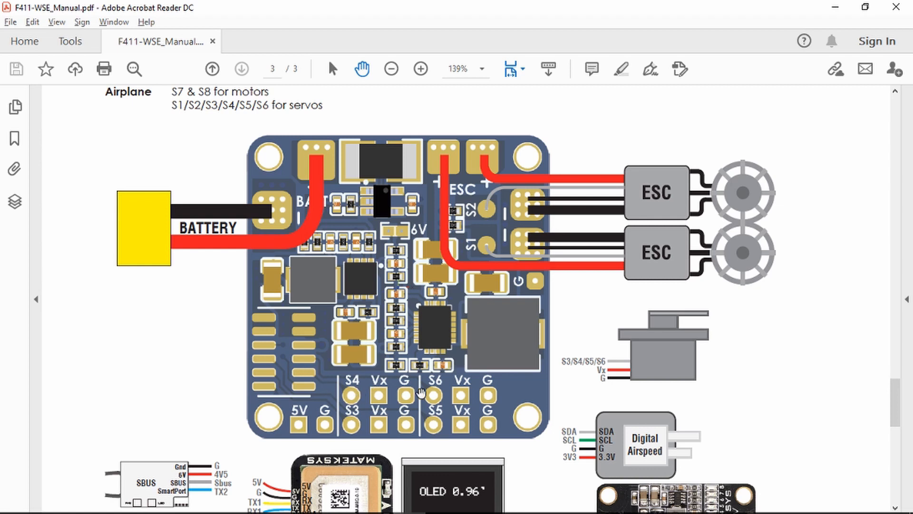
pyautogui.moveTo(481, 399)
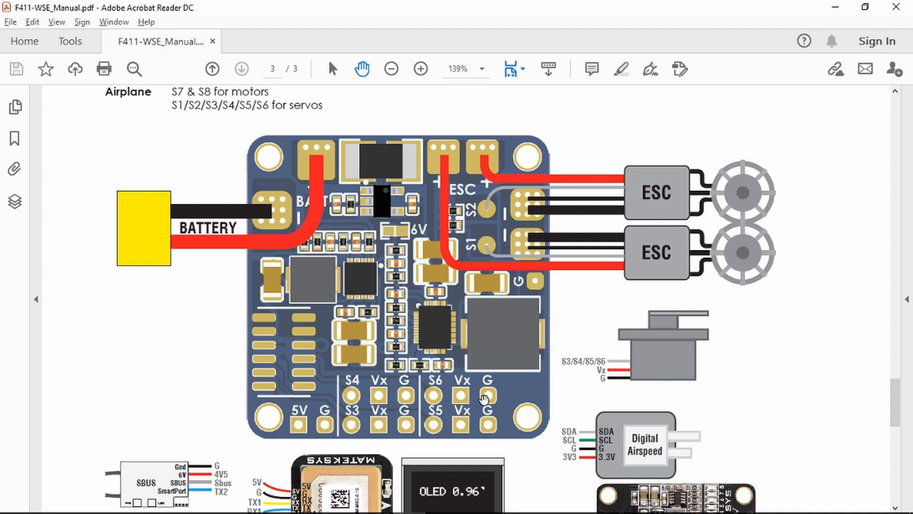
pyautogui.moveTo(378, 396)
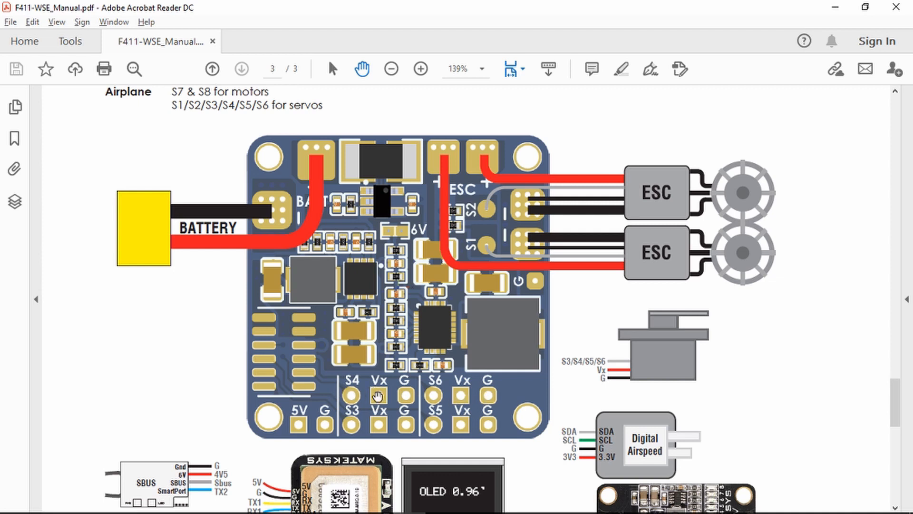
pyautogui.moveTo(403, 398)
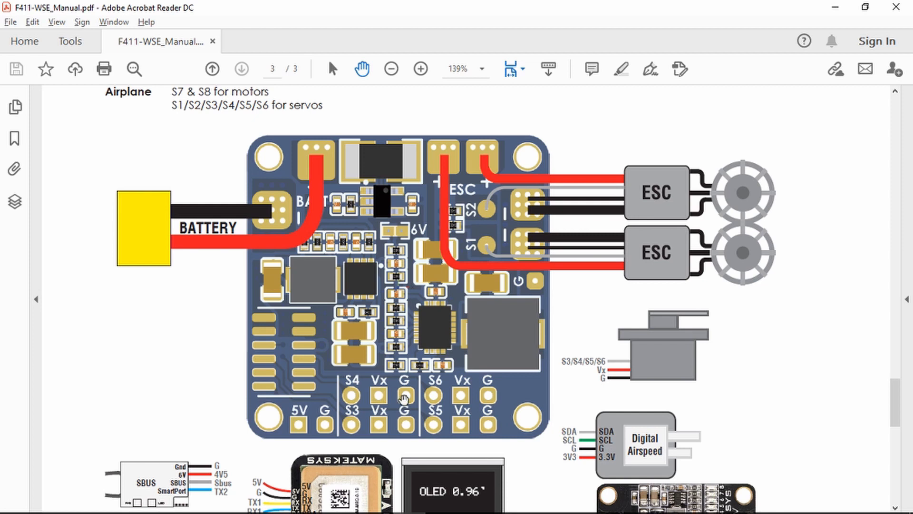
pyautogui.moveTo(469, 399)
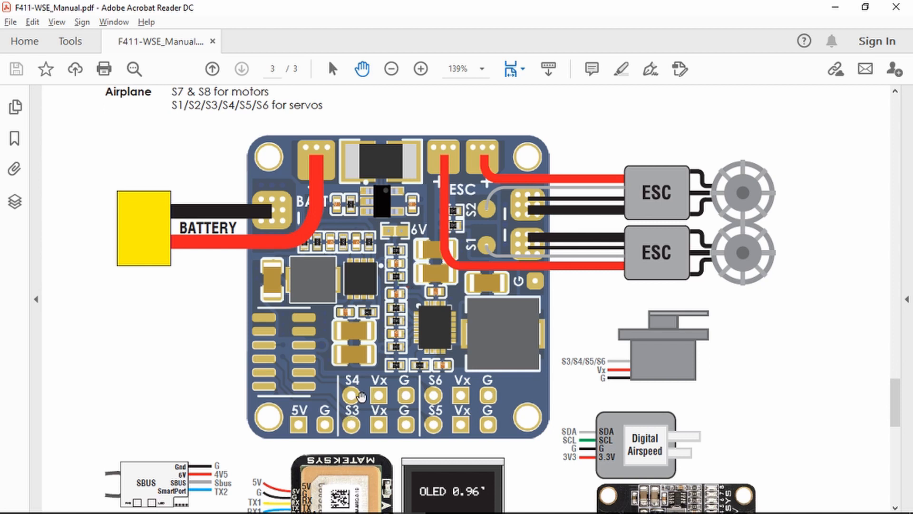
pyautogui.moveTo(433, 411)
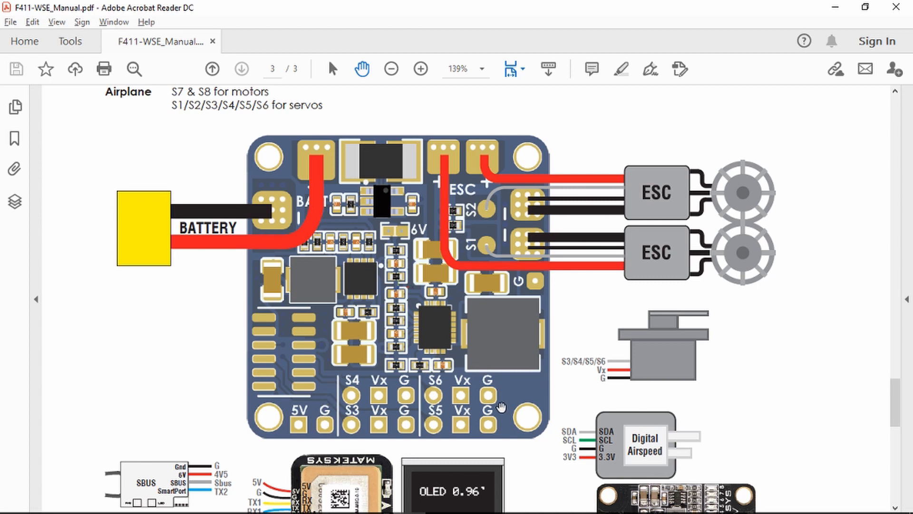
pyautogui.moveTo(325, 396)
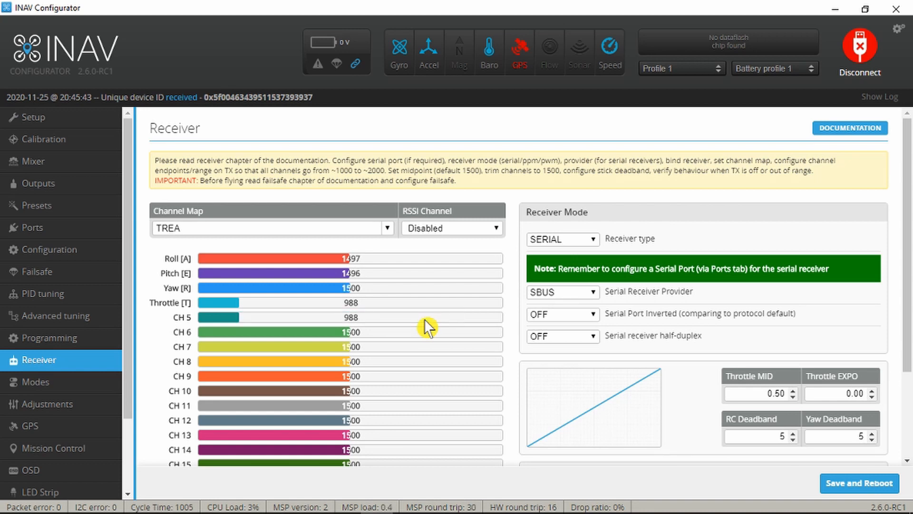
# Check MANUAL mode's CH 5 range 1300-1700 on the Modes page, then return to Setup.
pyautogui.click(35, 381)
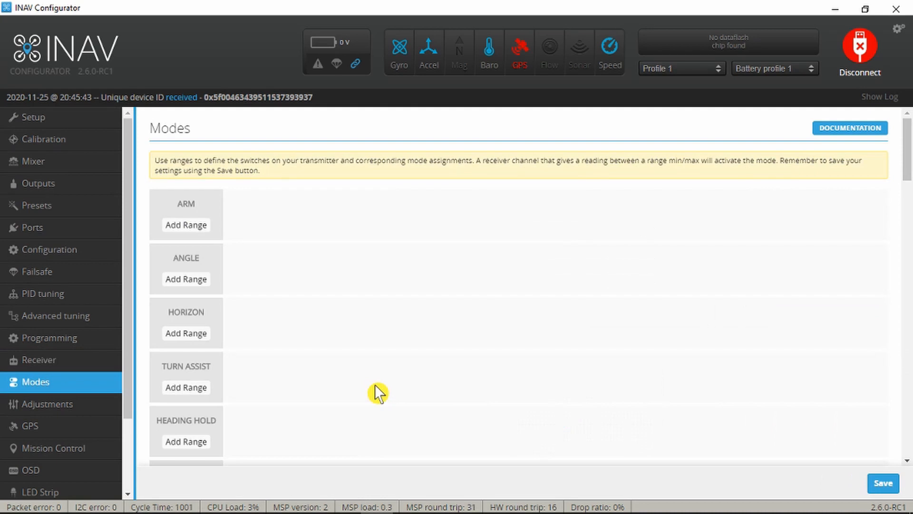
pyautogui.scroll(-3)
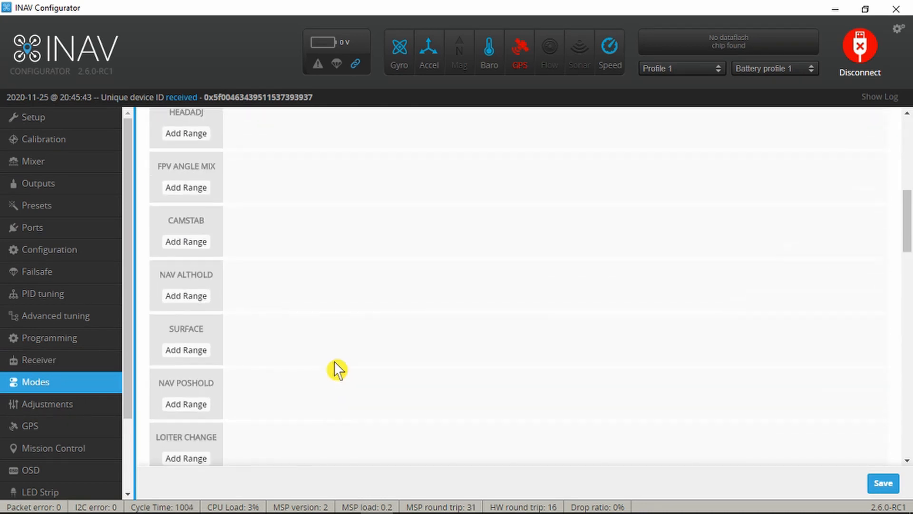
pyautogui.click(186, 206)
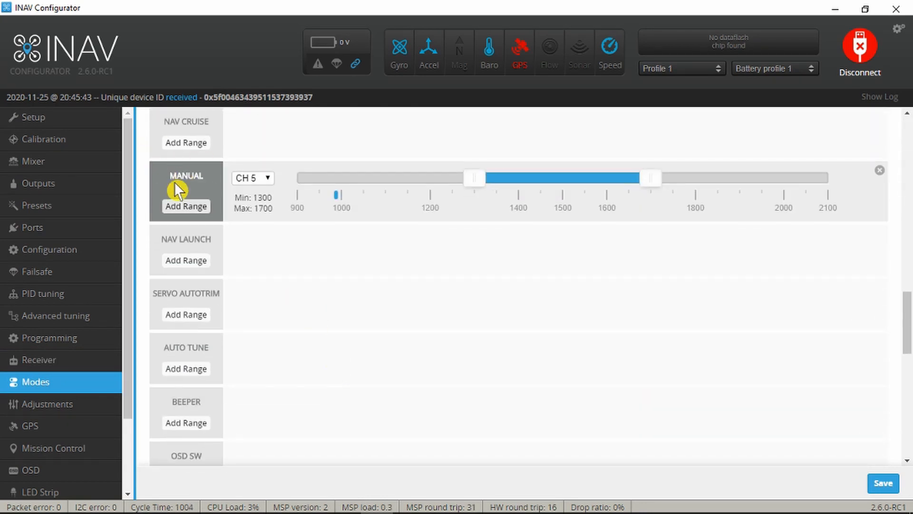
pyautogui.moveTo(398, 257)
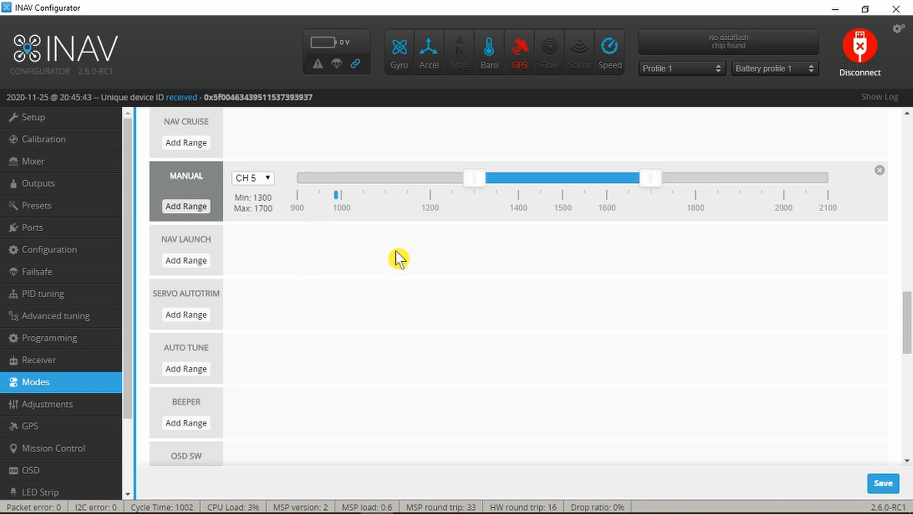
pyautogui.moveTo(321, 187)
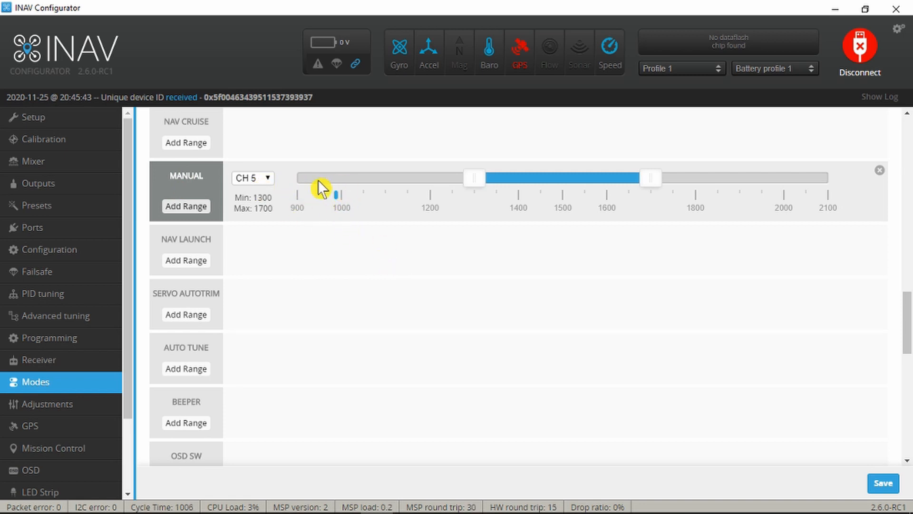
pyautogui.moveTo(354, 225)
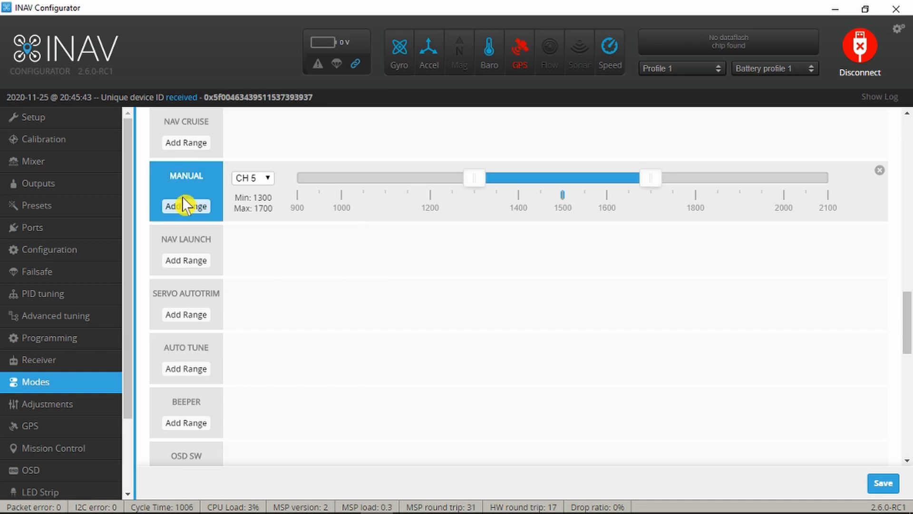
pyautogui.moveTo(551, 220)
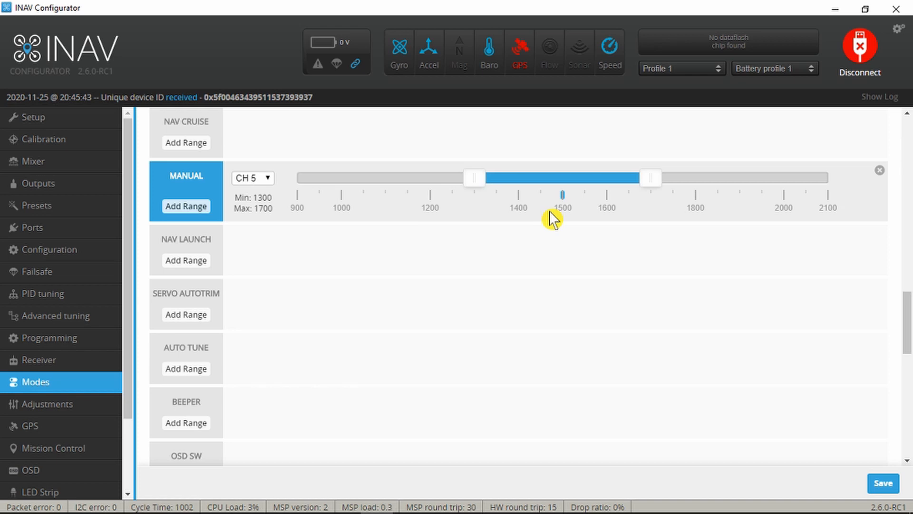
pyautogui.click(33, 117)
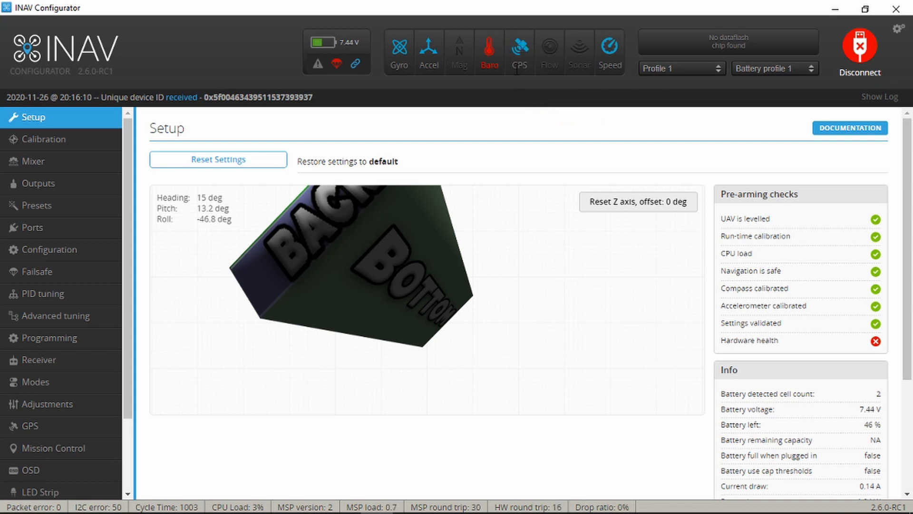
pyautogui.moveTo(524, 94)
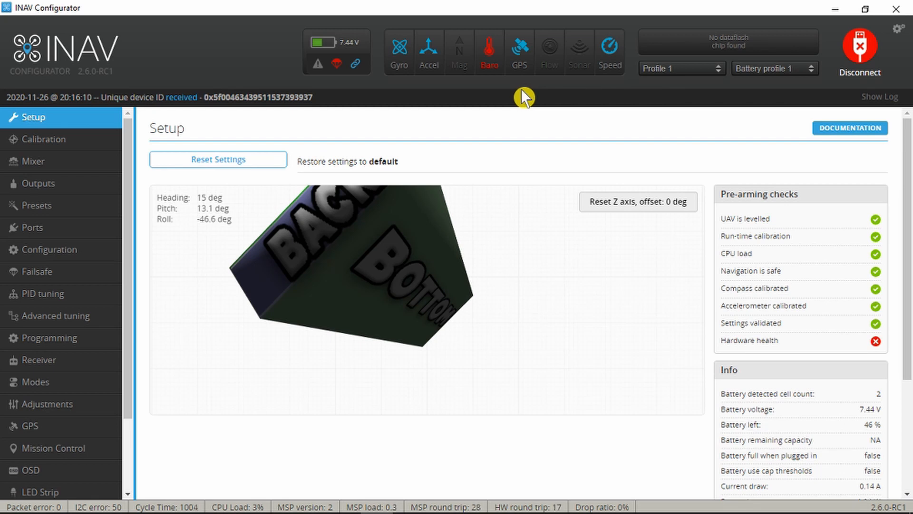
pyautogui.moveTo(507, 100)
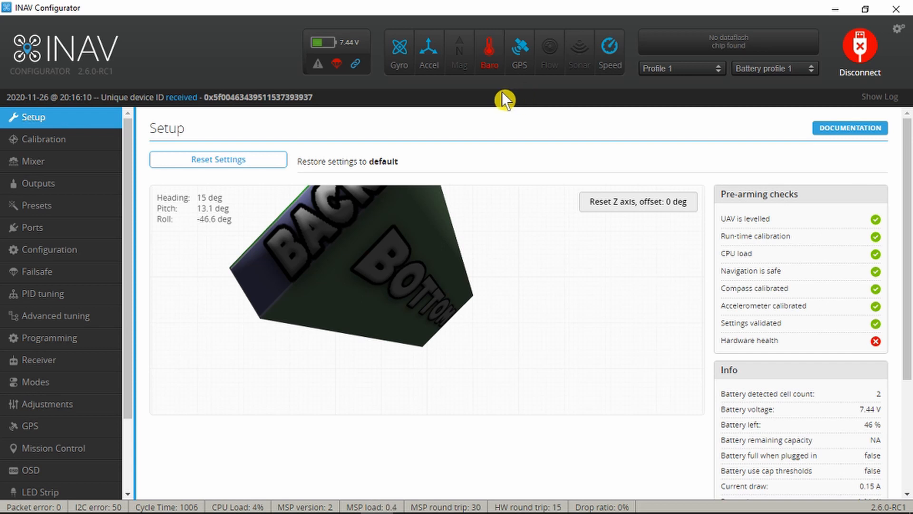
# Show the Configuration page's GPS section, where Galileo use is still off.
pyautogui.click(31, 227)
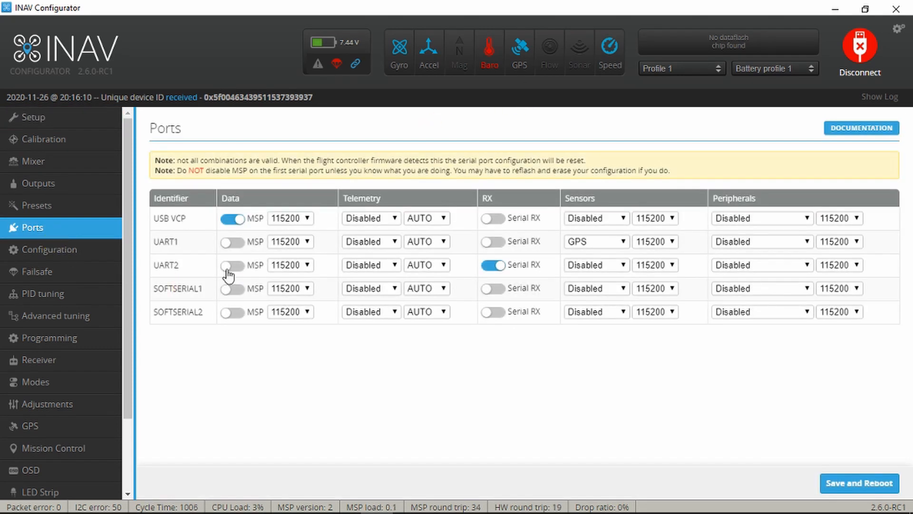
pyautogui.moveTo(209, 262)
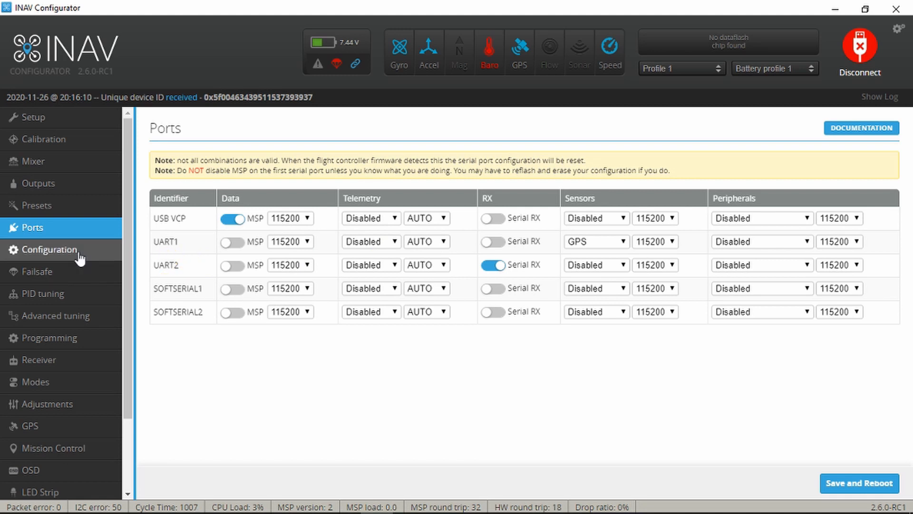
pyautogui.click(48, 249)
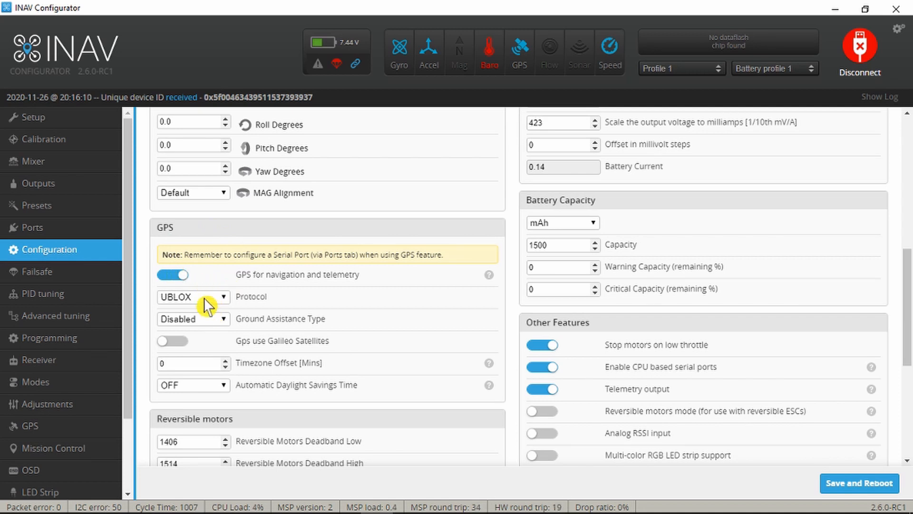
pyautogui.moveTo(275, 330)
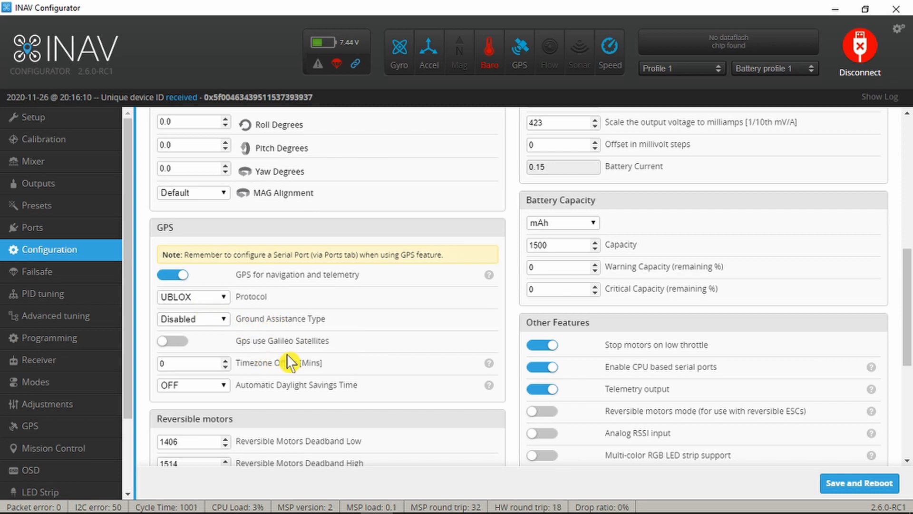
pyautogui.moveTo(307, 348)
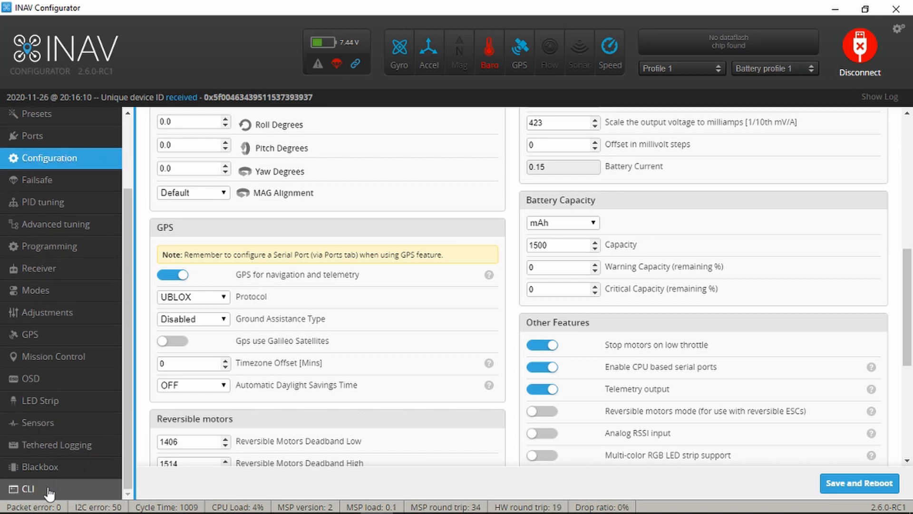
# In the CLI query the Galileo setting and enter 'set gps_ublox_use_galileo = ON'.
pyautogui.click(27, 488)
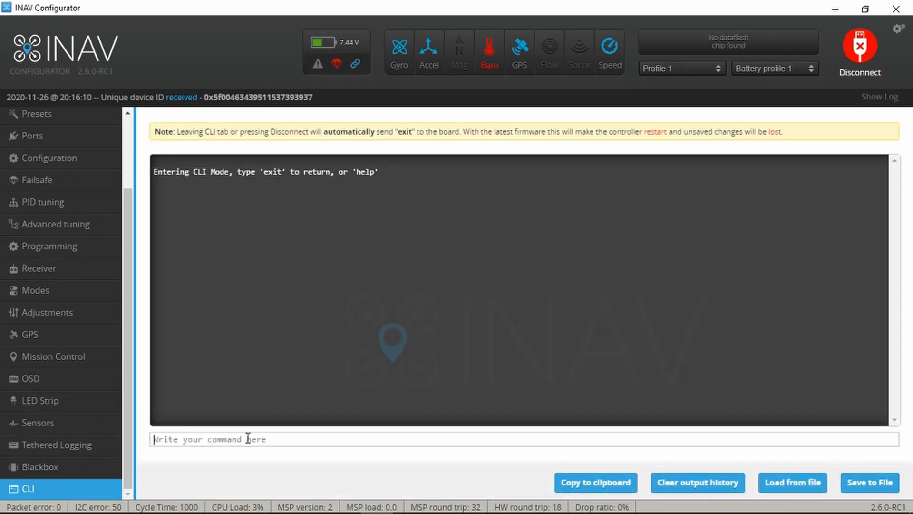
pyautogui.write('get g')
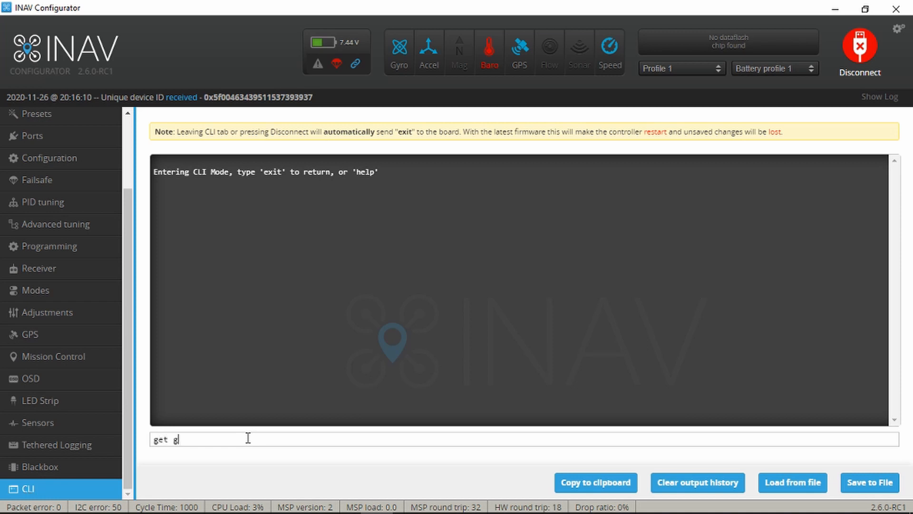
pyautogui.press('enter')
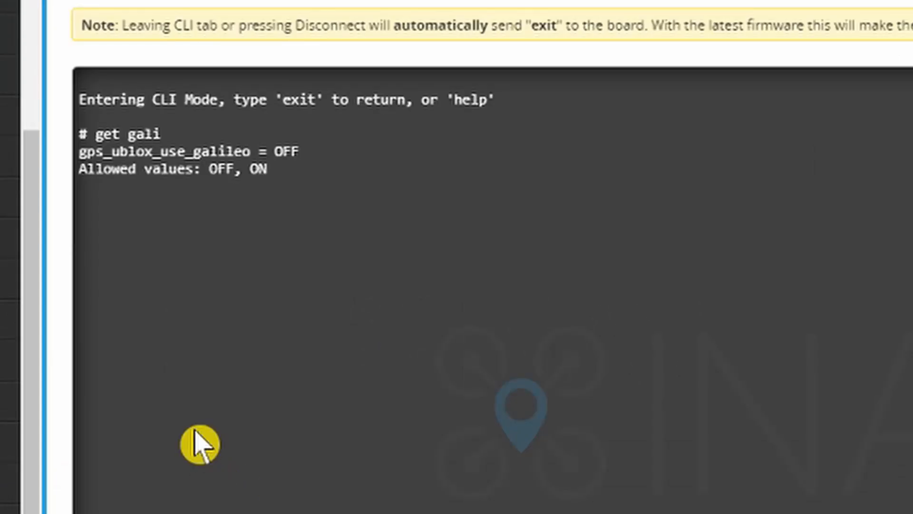
pyautogui.scroll(-3)
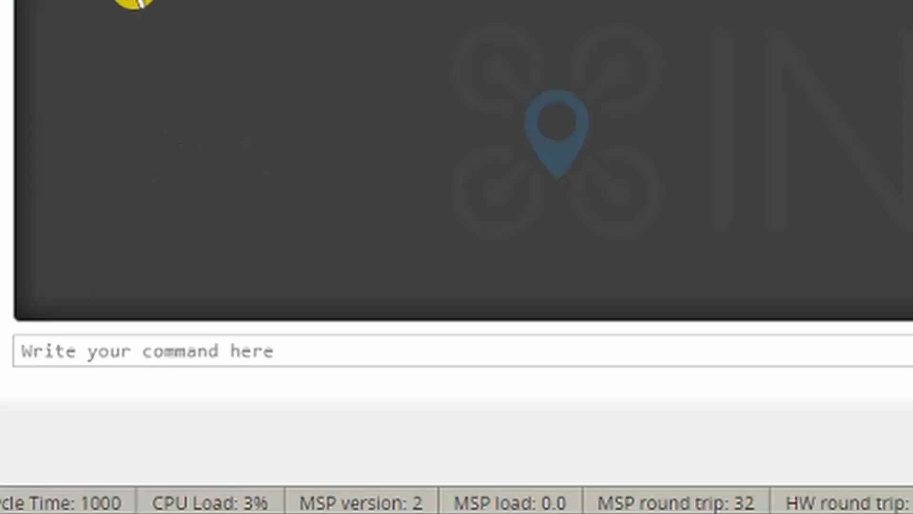
pyautogui.write('s')
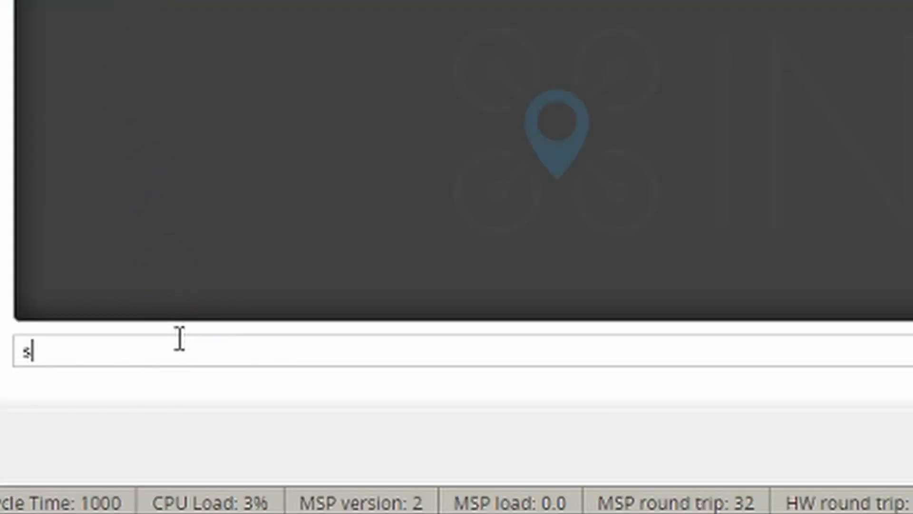
pyautogui.write('et gps_ublox_use_galileo')
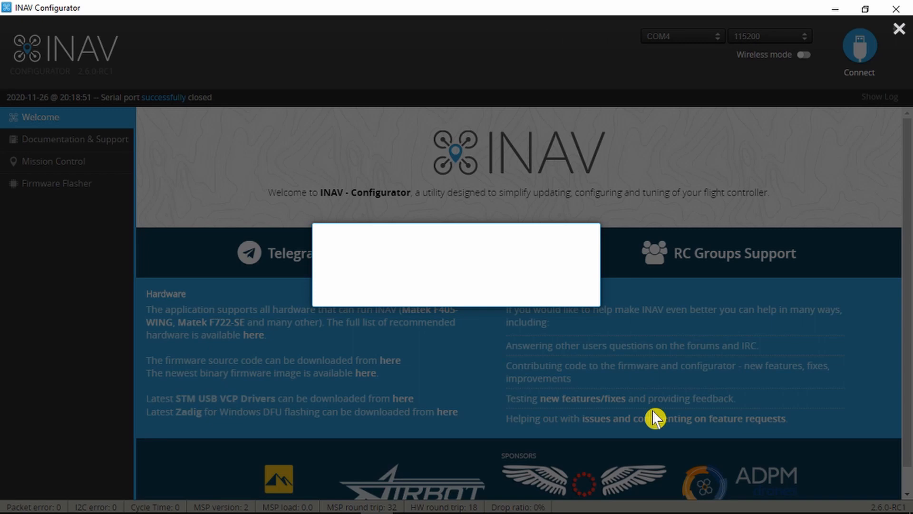
# Reconnect, confirm Galileo satellite use is now enabled, and go to the GPS status page.
pyautogui.click(858, 45)
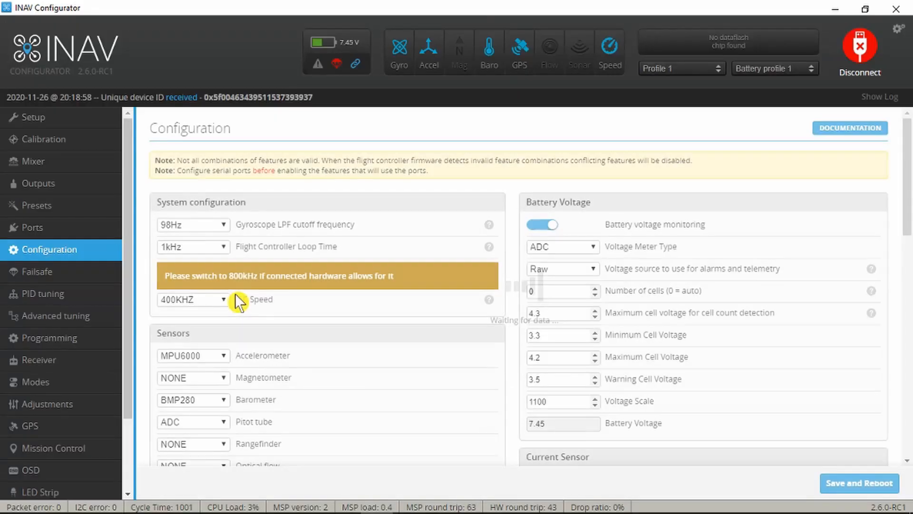
pyautogui.scroll(-3)
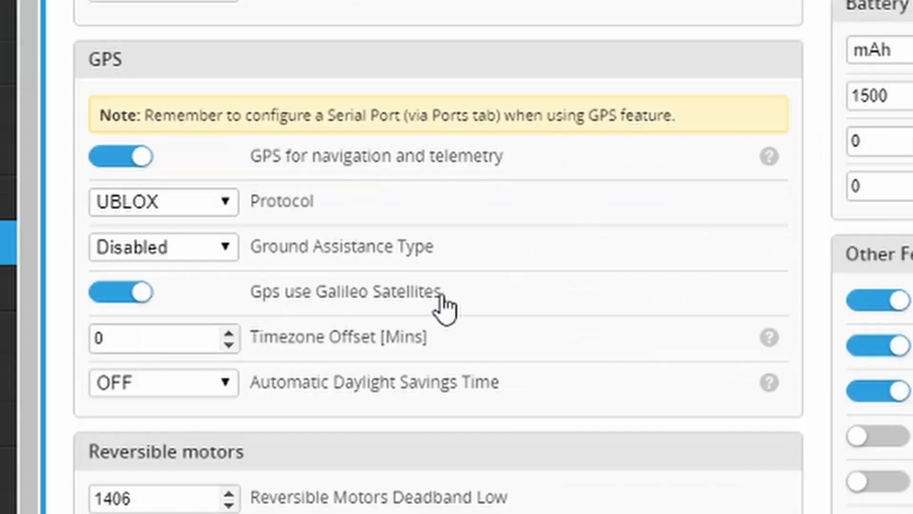
pyautogui.moveTo(471, 312)
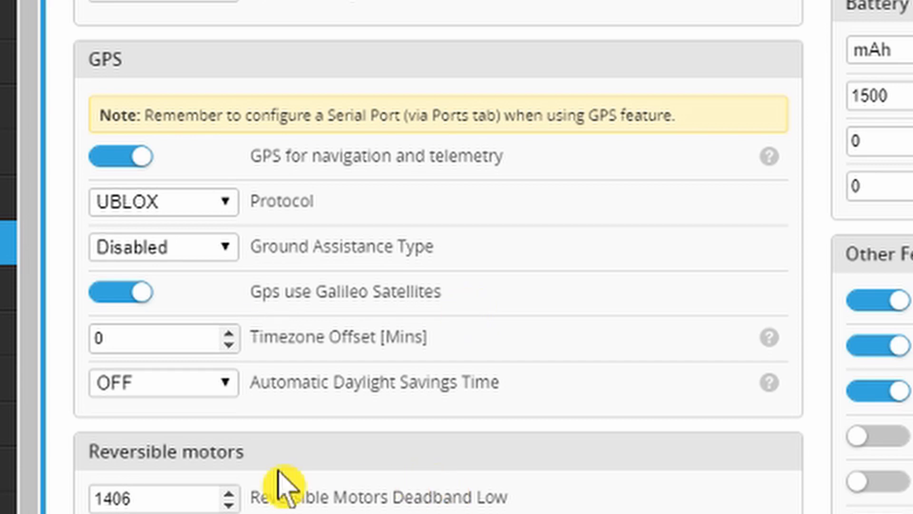
pyautogui.click(29, 425)
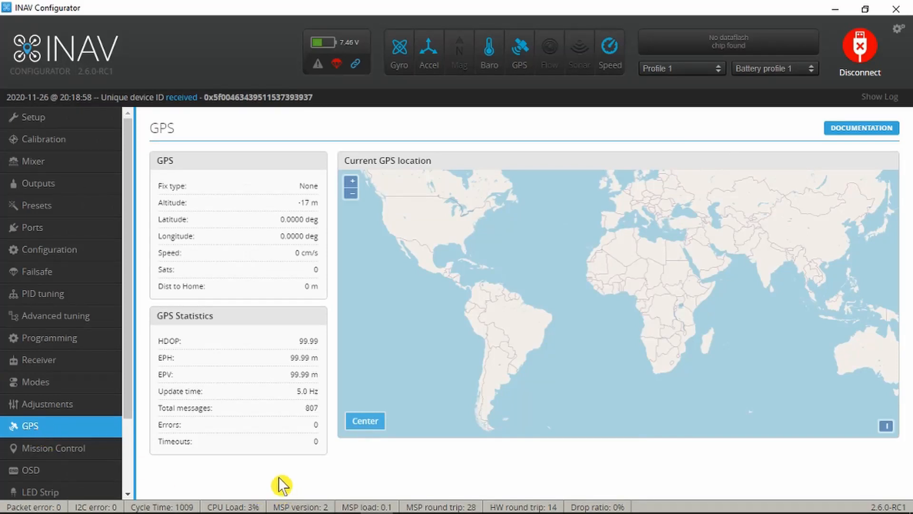
pyautogui.moveTo(260, 240)
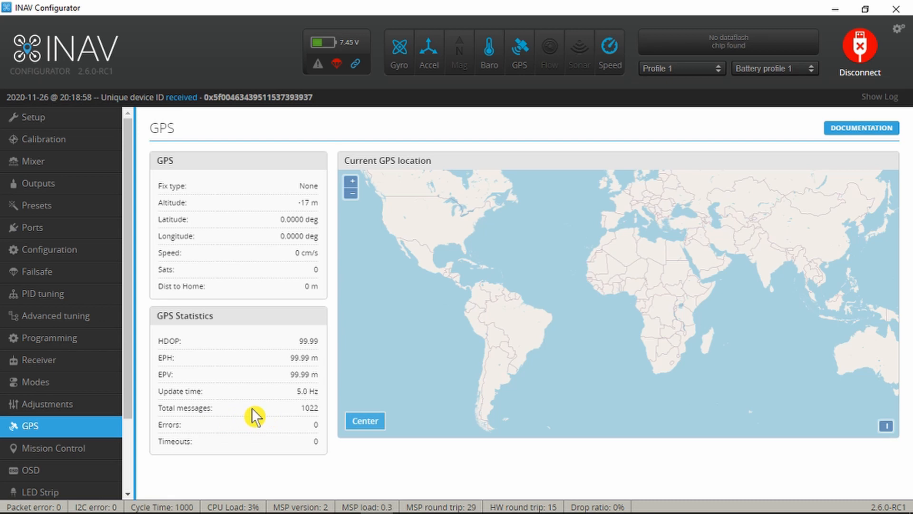
pyautogui.moveTo(260, 457)
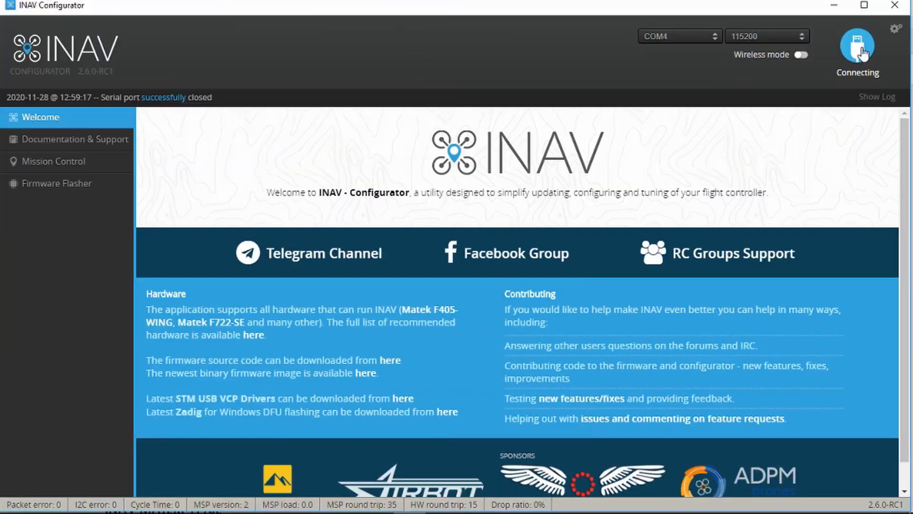
# Reconnect and set SOFTSERIAL2 telemetry to SmartPort on the Ports page.
pyautogui.click(857, 46)
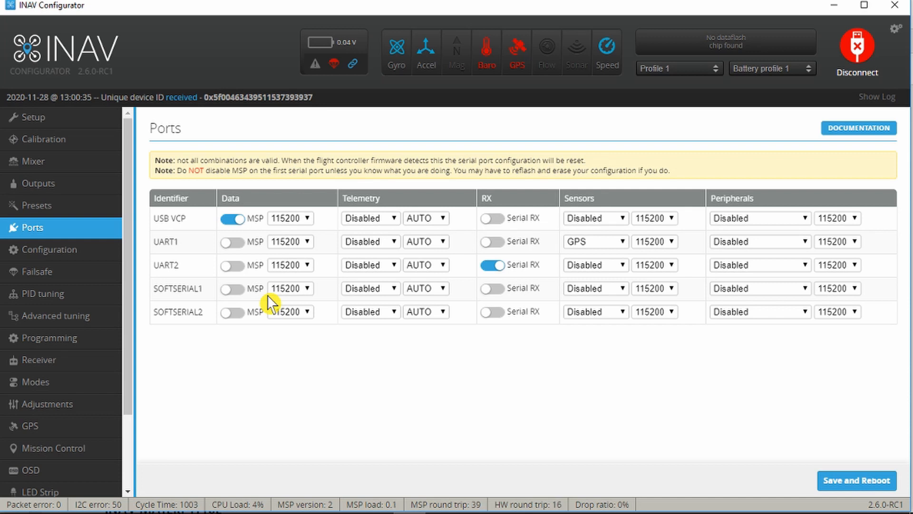
pyautogui.moveTo(198, 330)
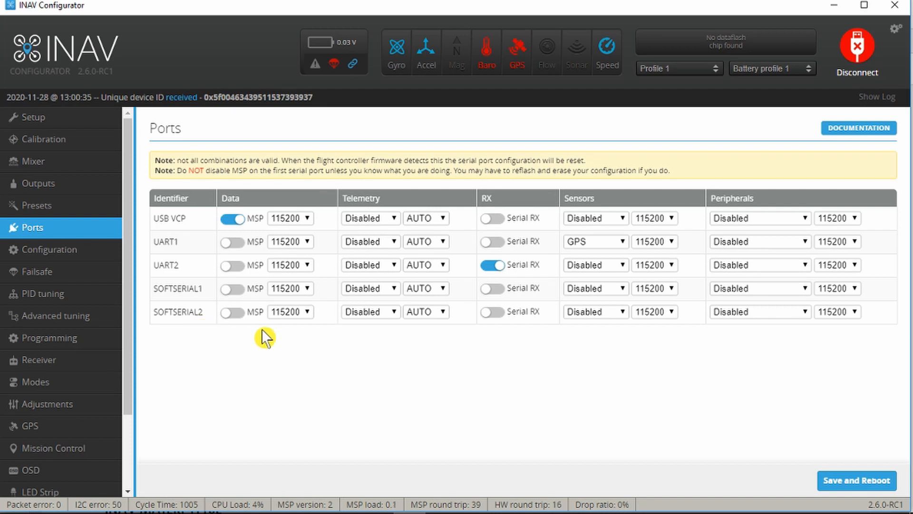
pyautogui.click(369, 312)
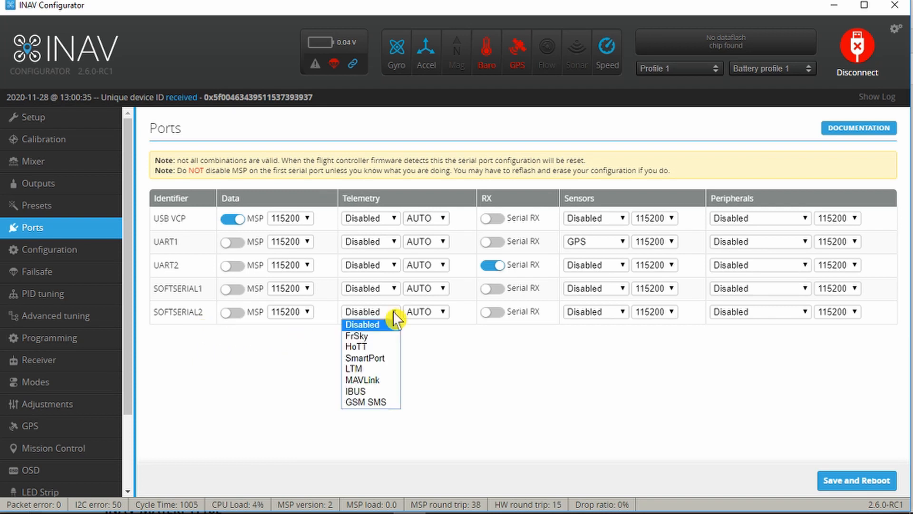
pyautogui.moveTo(385, 362)
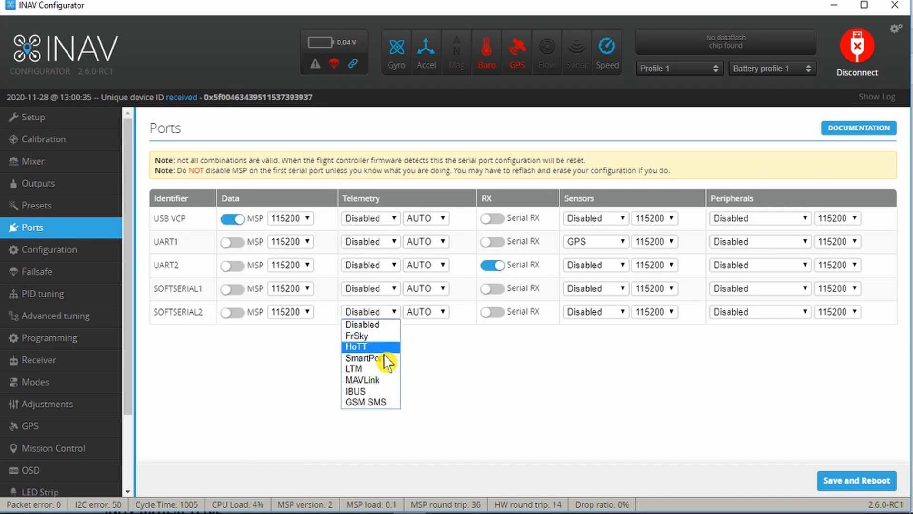
pyautogui.click(364, 357)
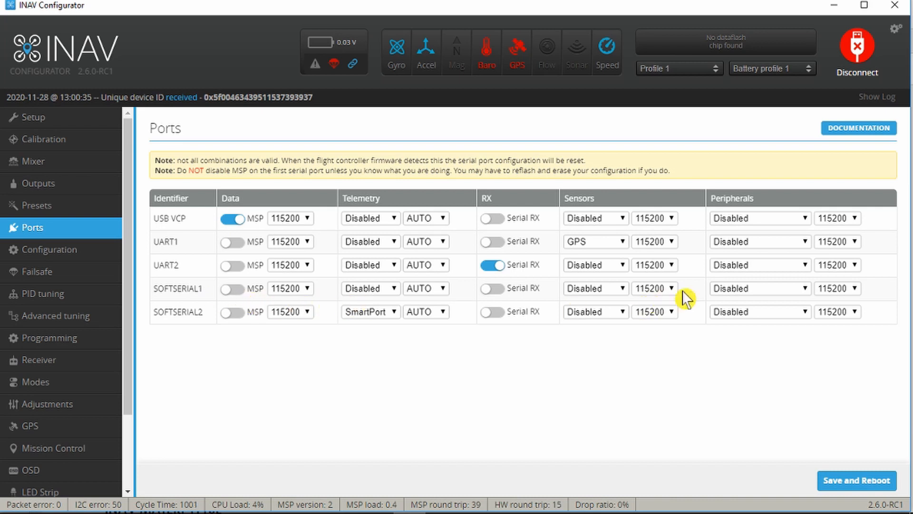
pyautogui.moveTo(808, 297)
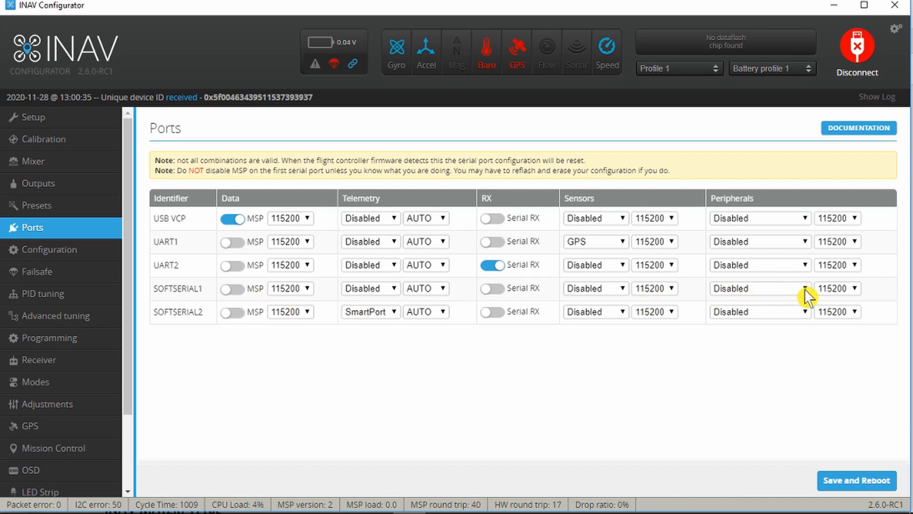
# Assign TBS SmartAudio to SOFTSERIAL1's peripherals, then save and reboot the board.
pyautogui.click(759, 287)
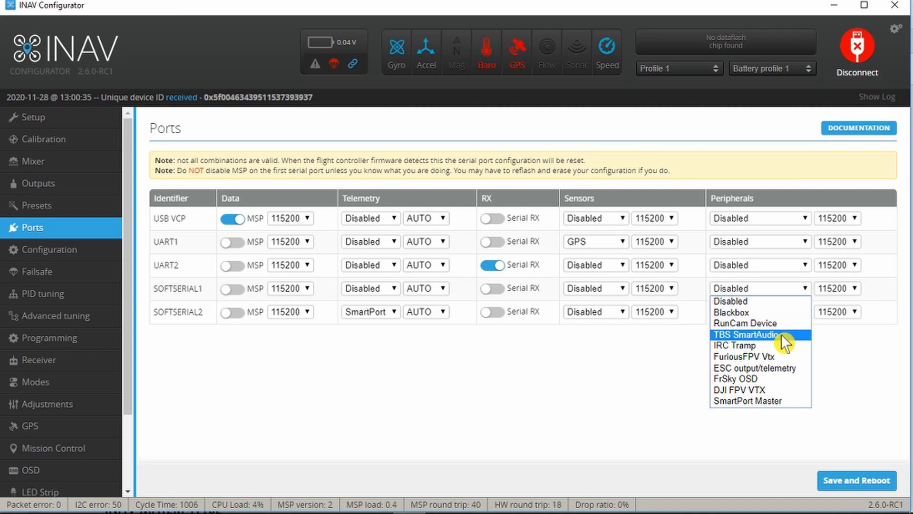
pyautogui.click(747, 334)
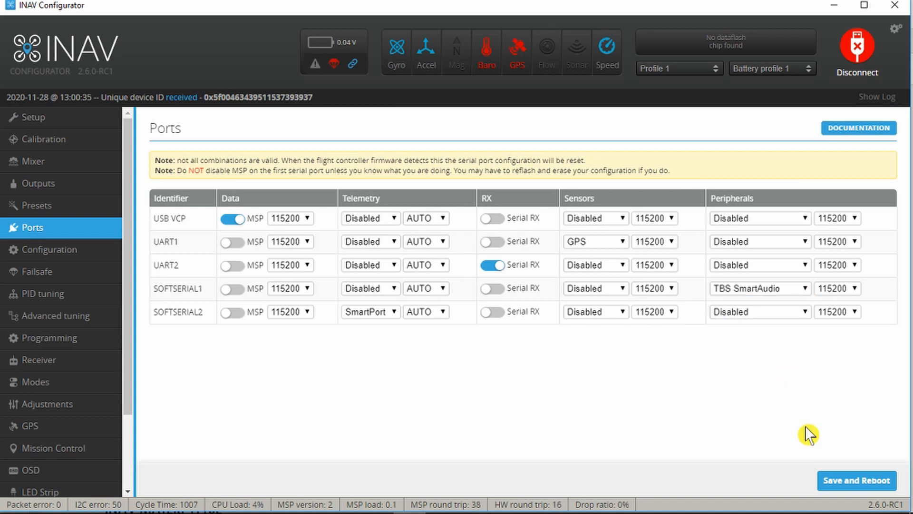
pyautogui.click(855, 479)
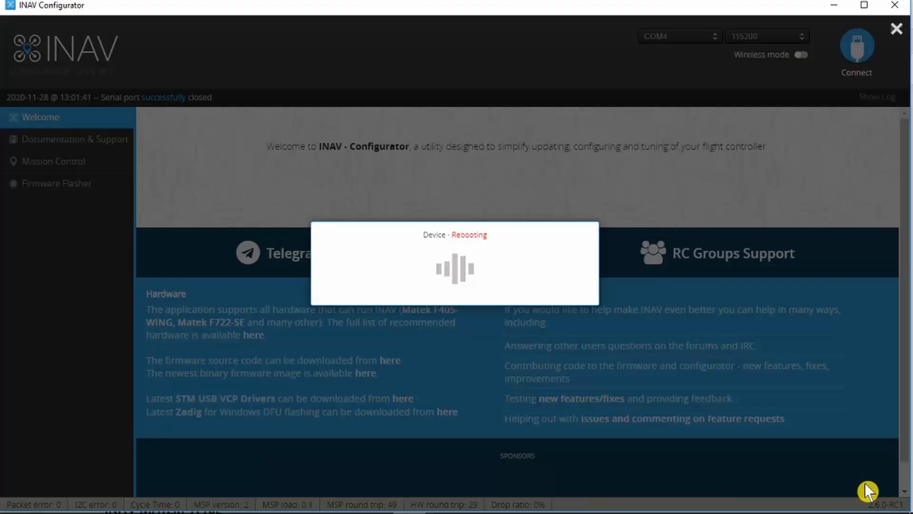